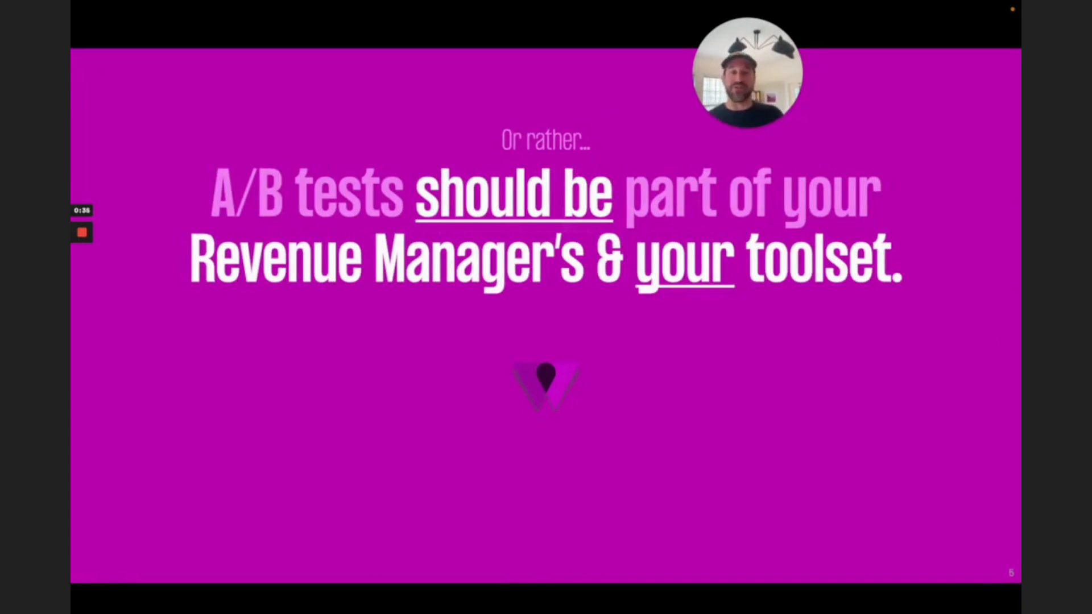
Add the bullet 'Earn more revenue' on the Why? slide, then advance to #Min Stays Policy.
key(Right)
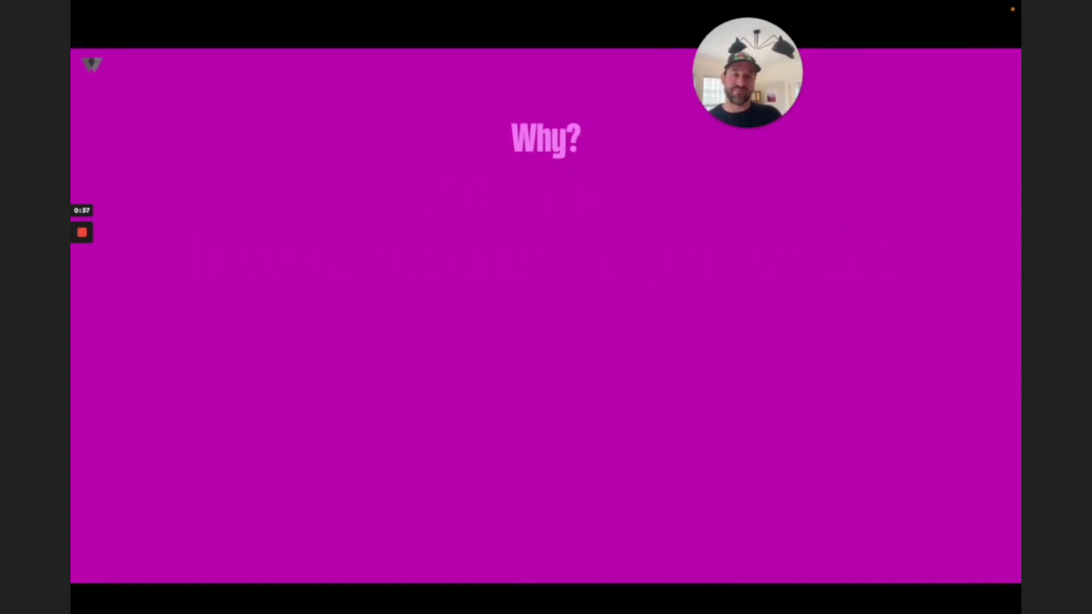
text(Earn more rev)
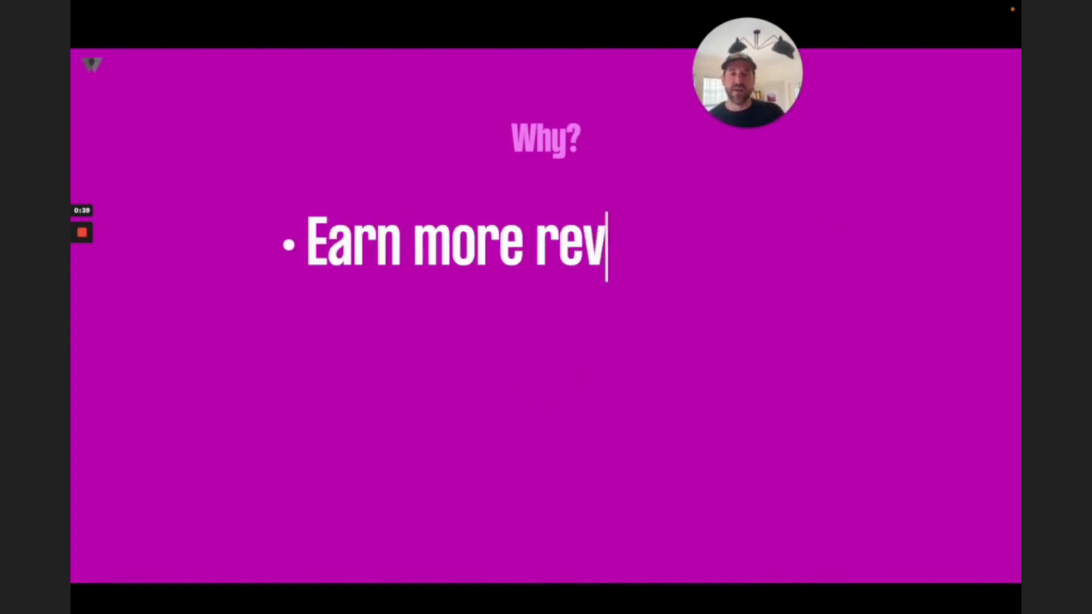
text(enue)
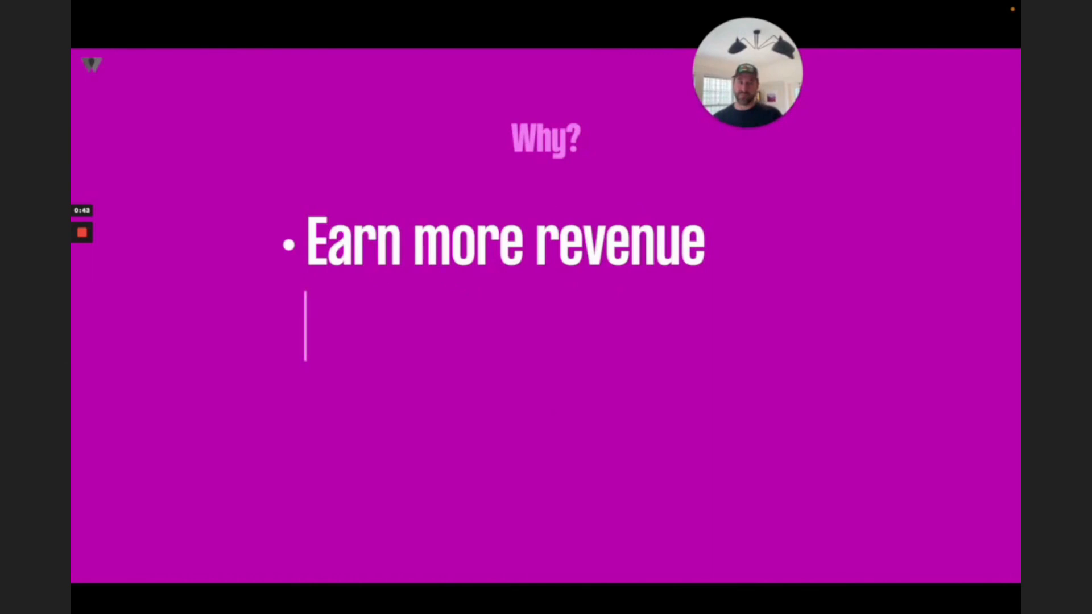
key(Right)
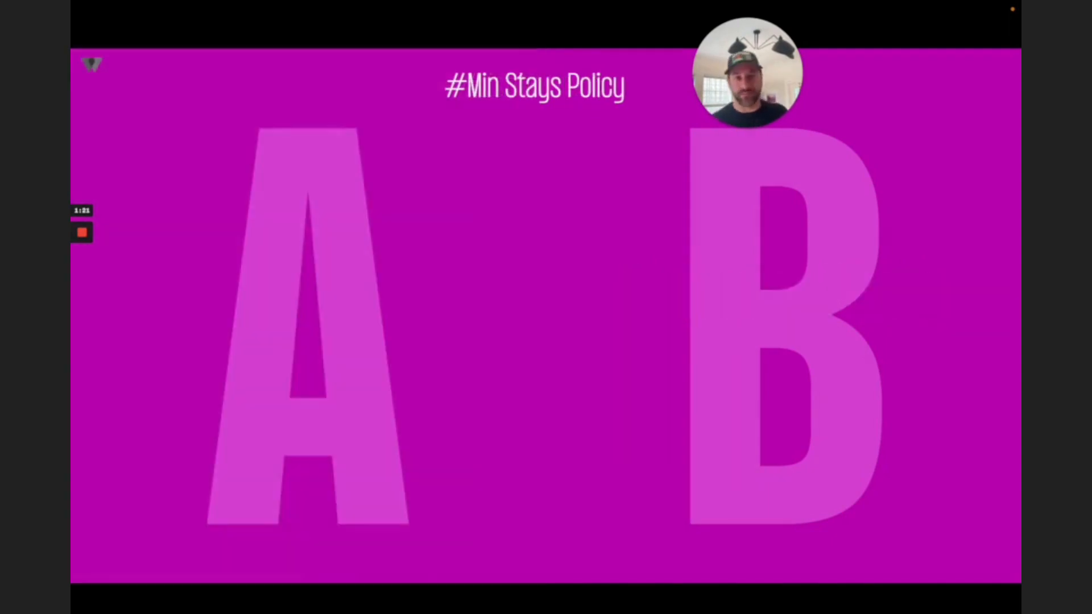
Label the A/B options '7 Day Min Stays' and '5 Day Min Stays'.
text(7 Day)
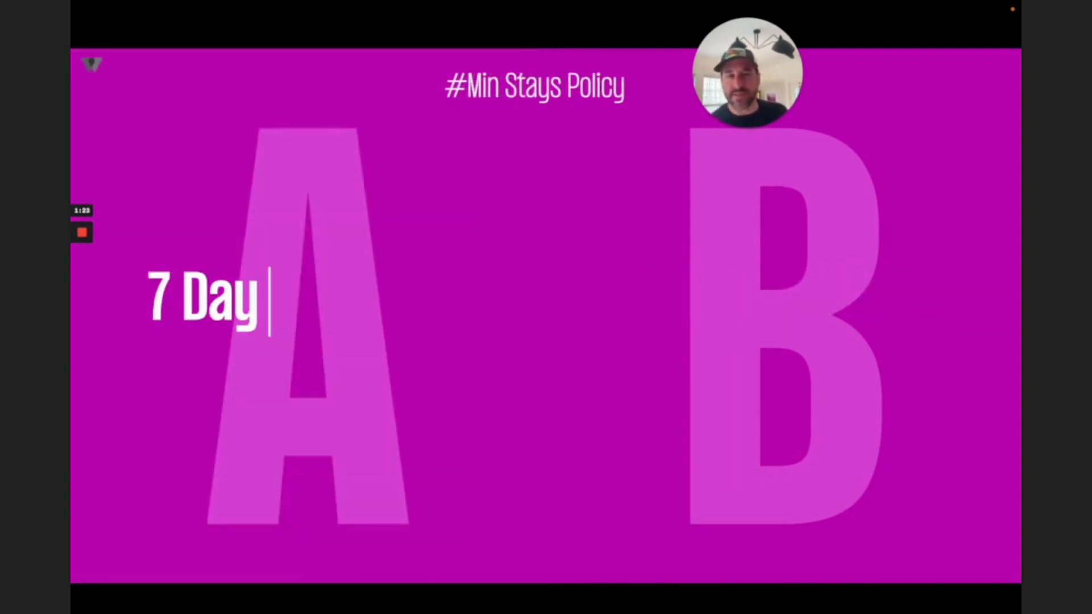
text(Min Stays)
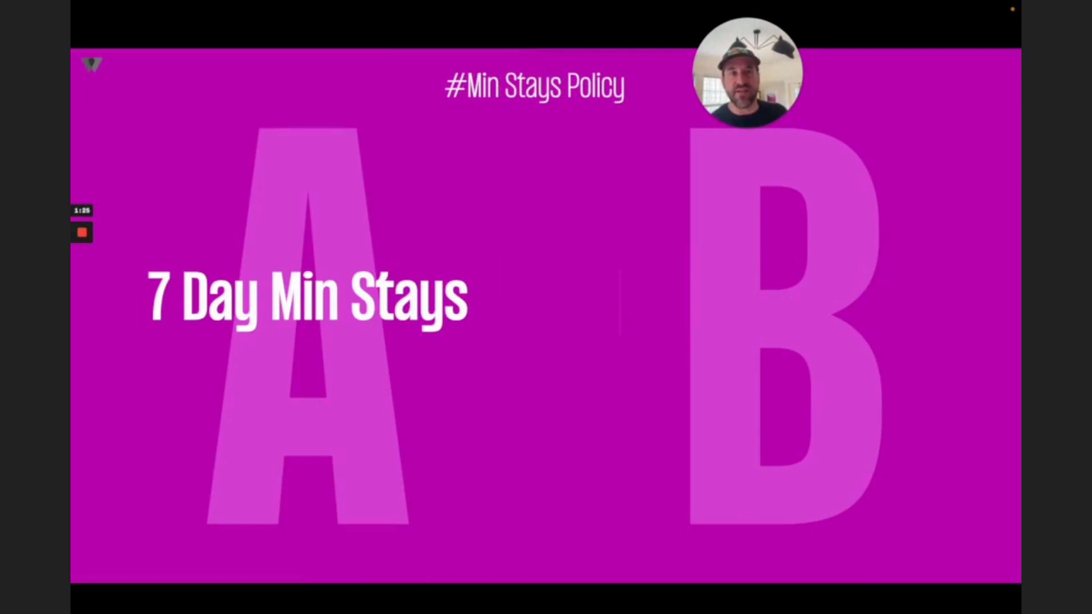
text(5 Day Min Sta)
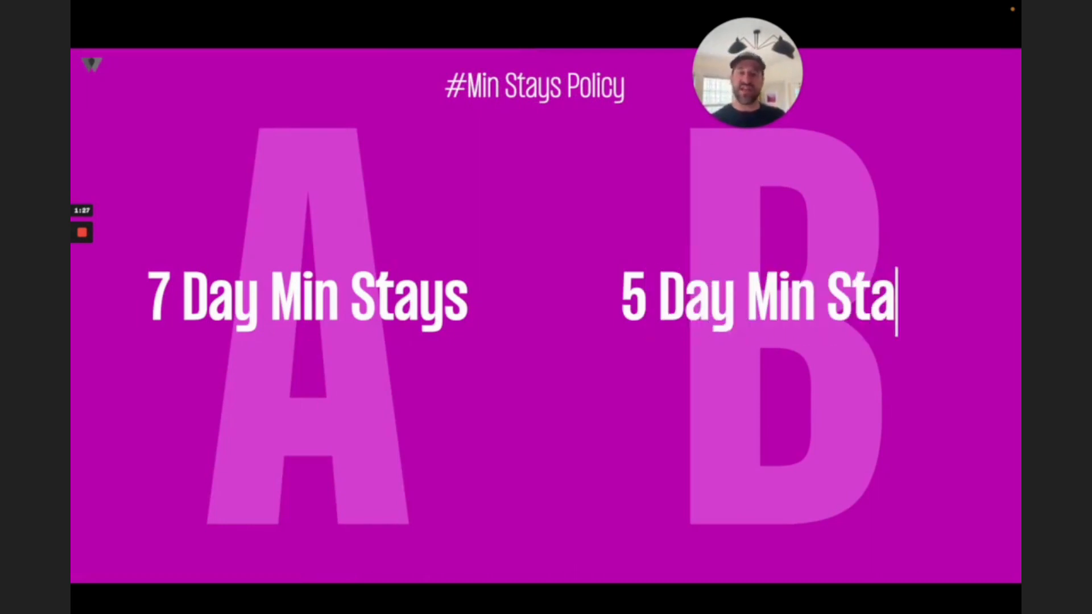
text(ys)
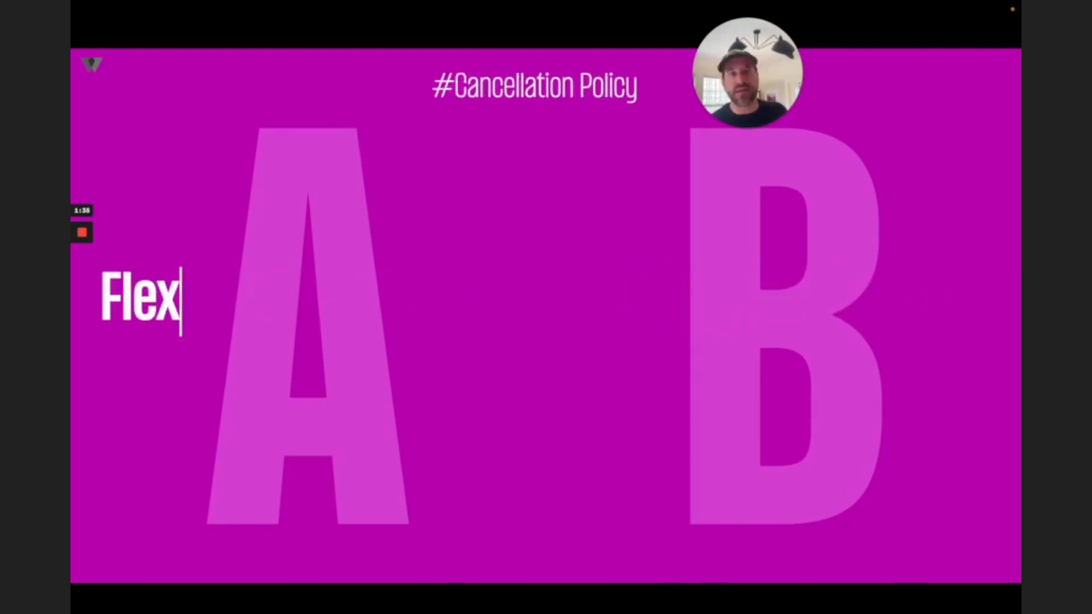
Label the next slide's options 'Flexible Cancellation' and 'Strict Cancellation'.
text(ible Cancellation)
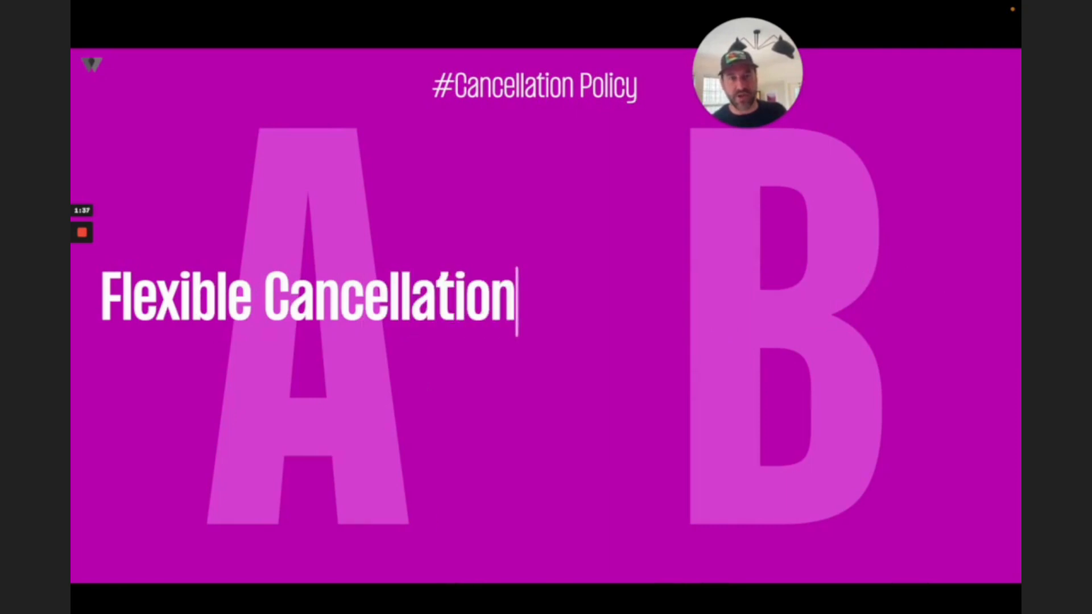
text(Strict)
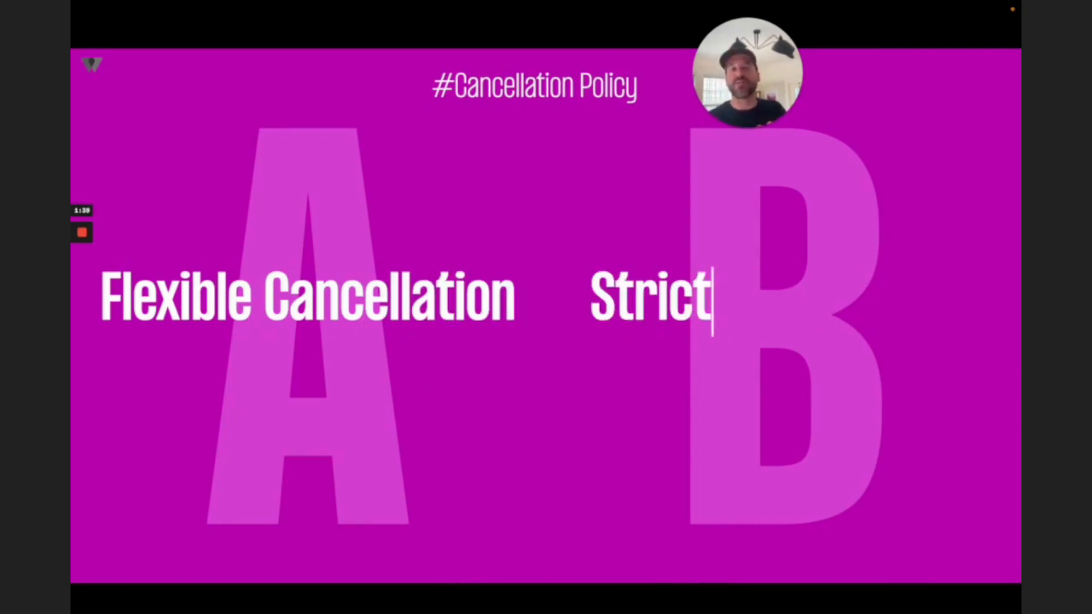
text(Cancellation)
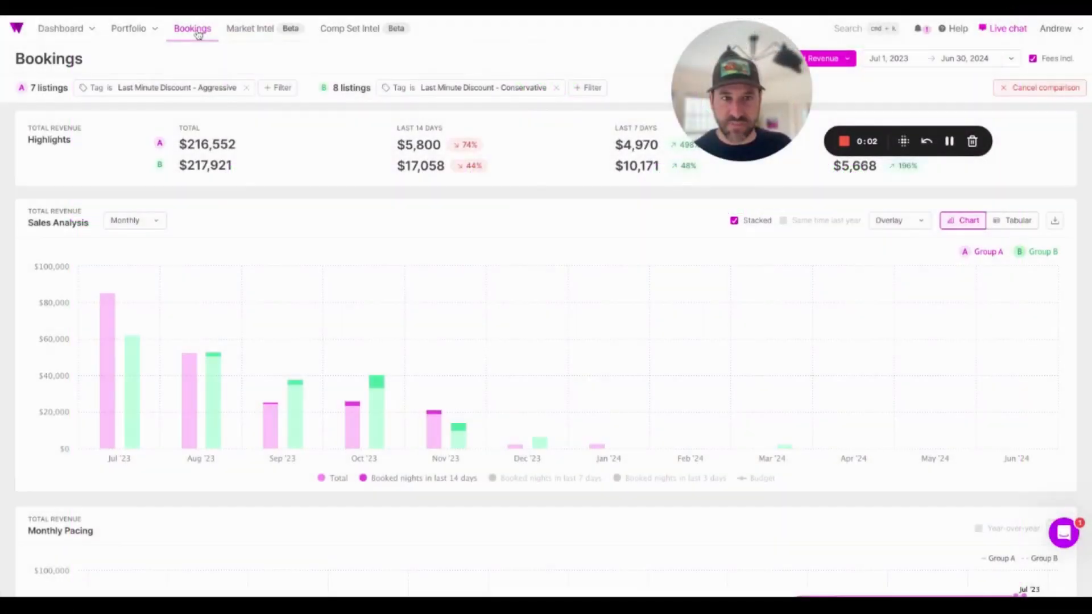
mouse_move(195, 105)
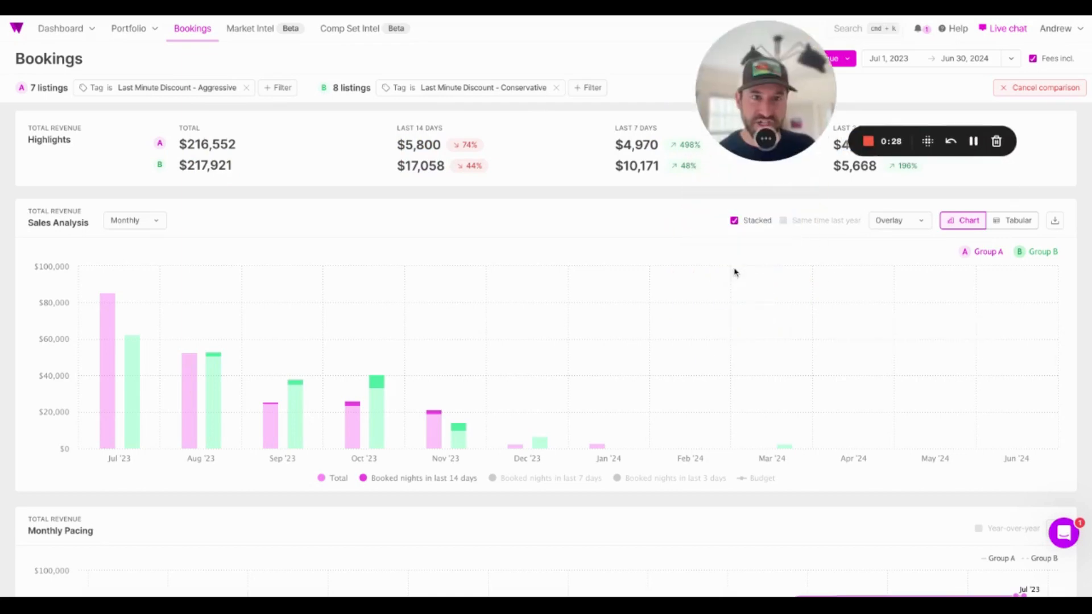
mouse_move(362, 397)
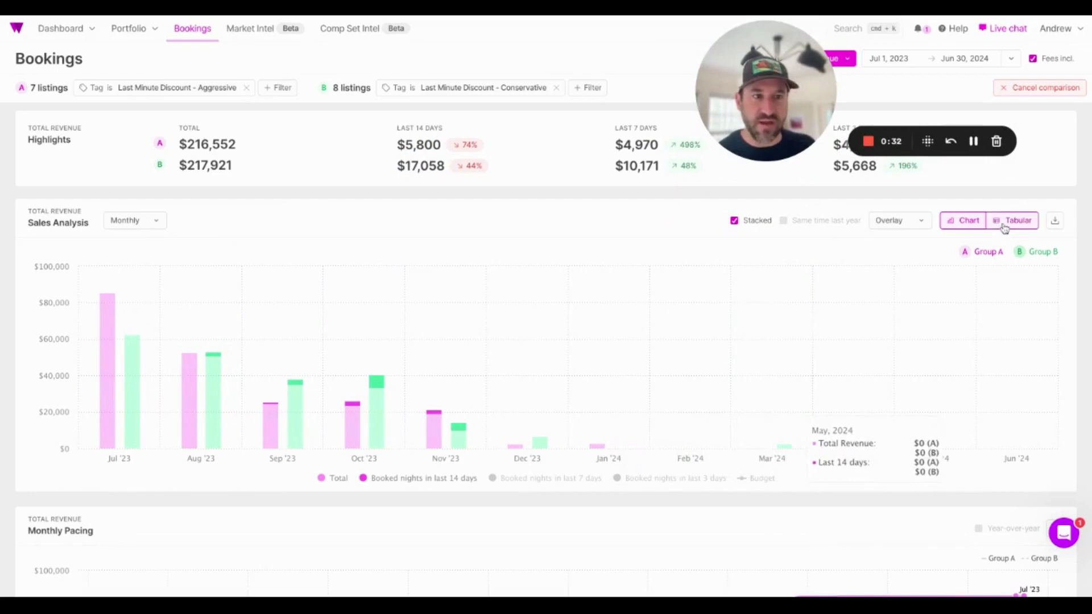
Toggle the revenue analysis to Tabular and back, then remove the Conservative and Aggressive tag filters.
click(1017, 220)
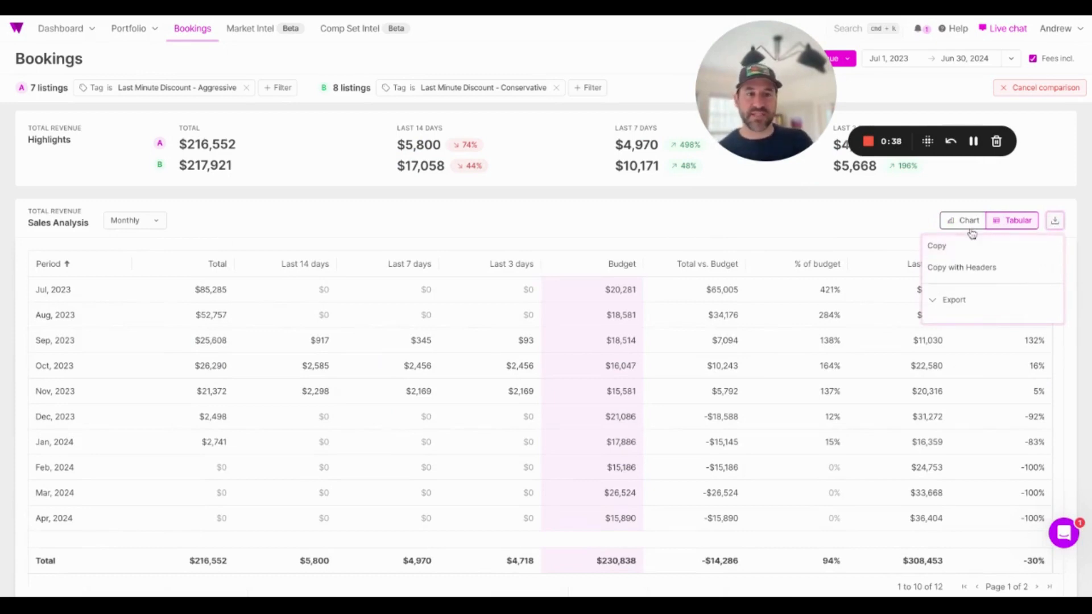
click(966, 220)
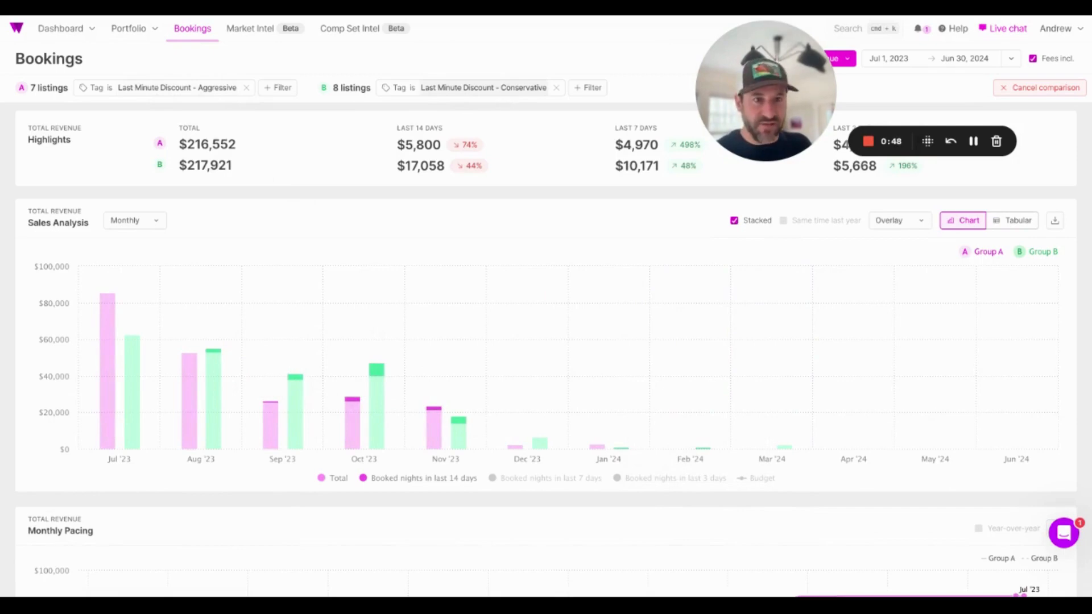
click(1055, 220)
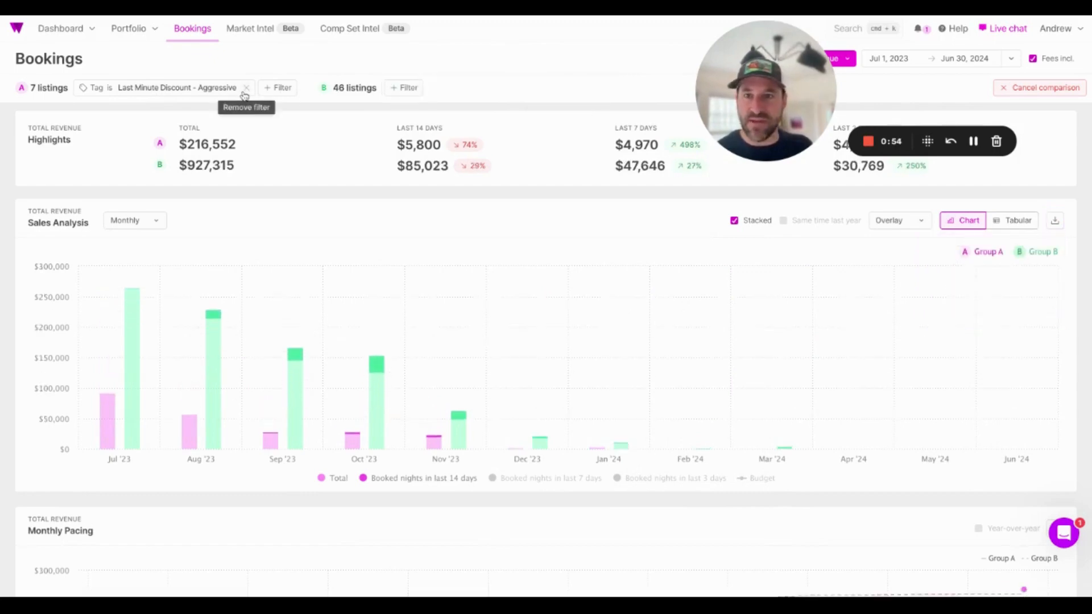
click(246, 87)
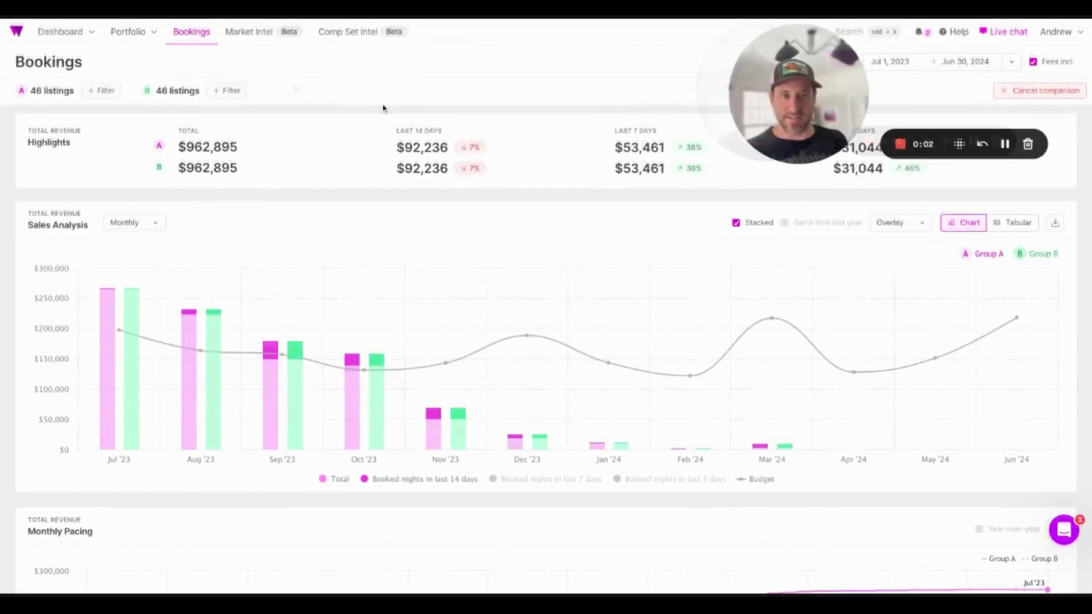
In the Portfolio table, tag the top eight listings with a new 'Min Stay 5 Night' tag.
click(128, 31)
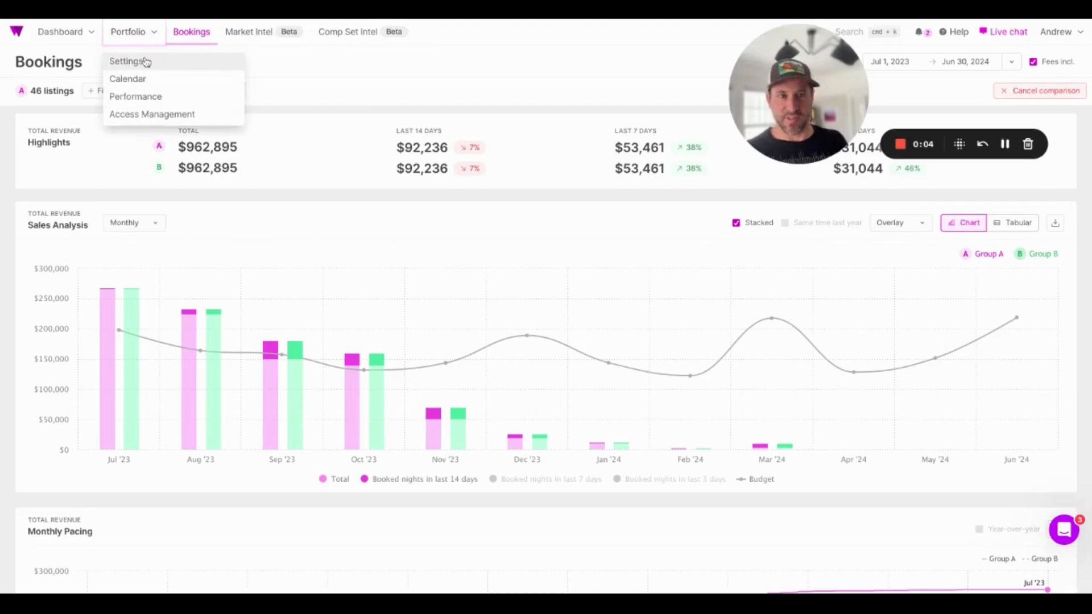
click(126, 61)
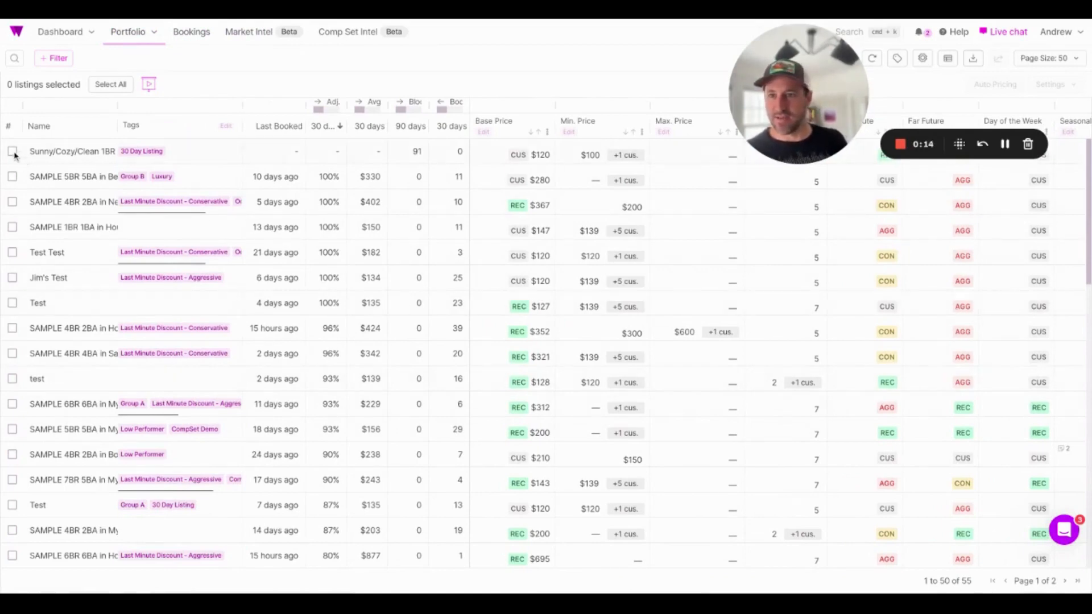
click(12, 328)
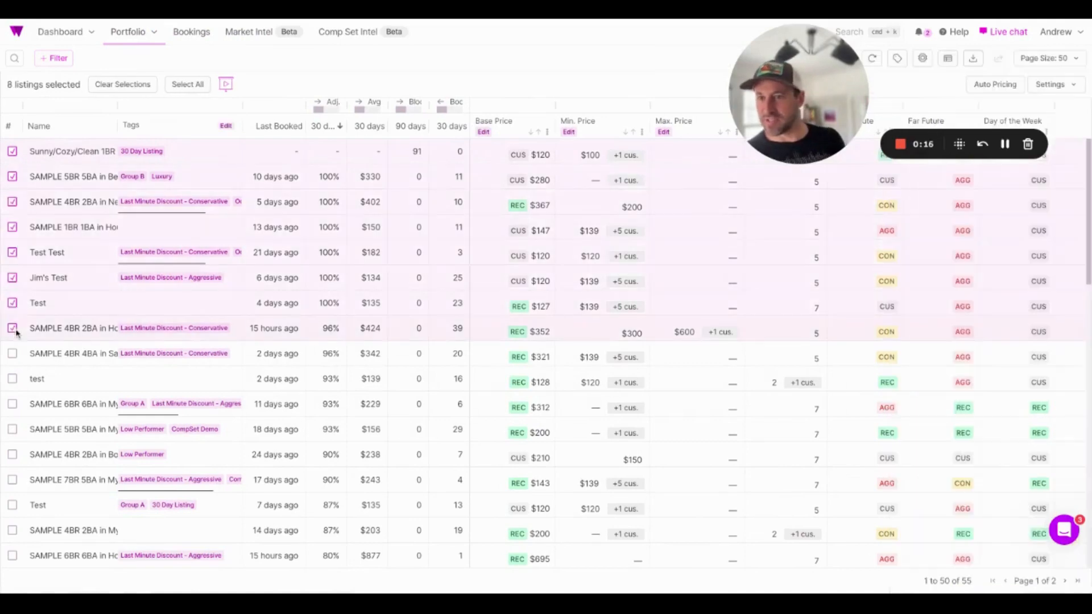
click(226, 127)
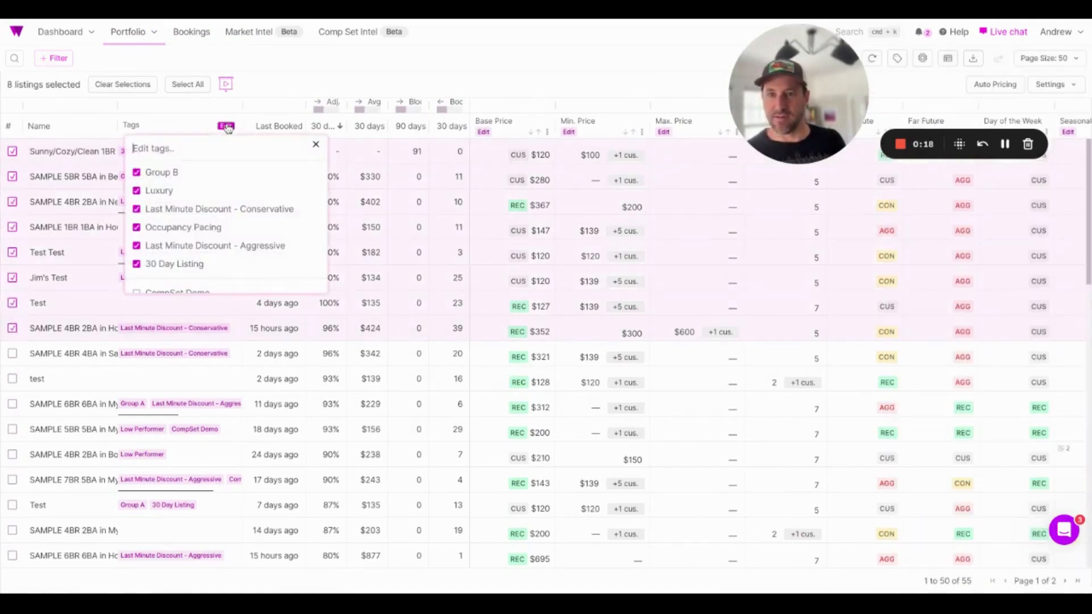
text(M)
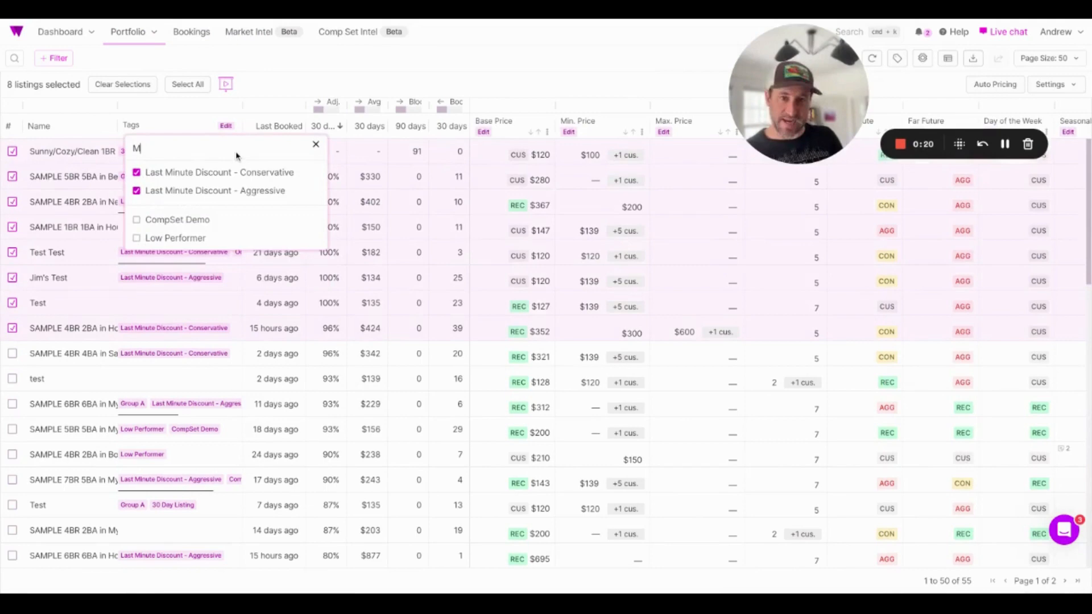
text(in Stay)
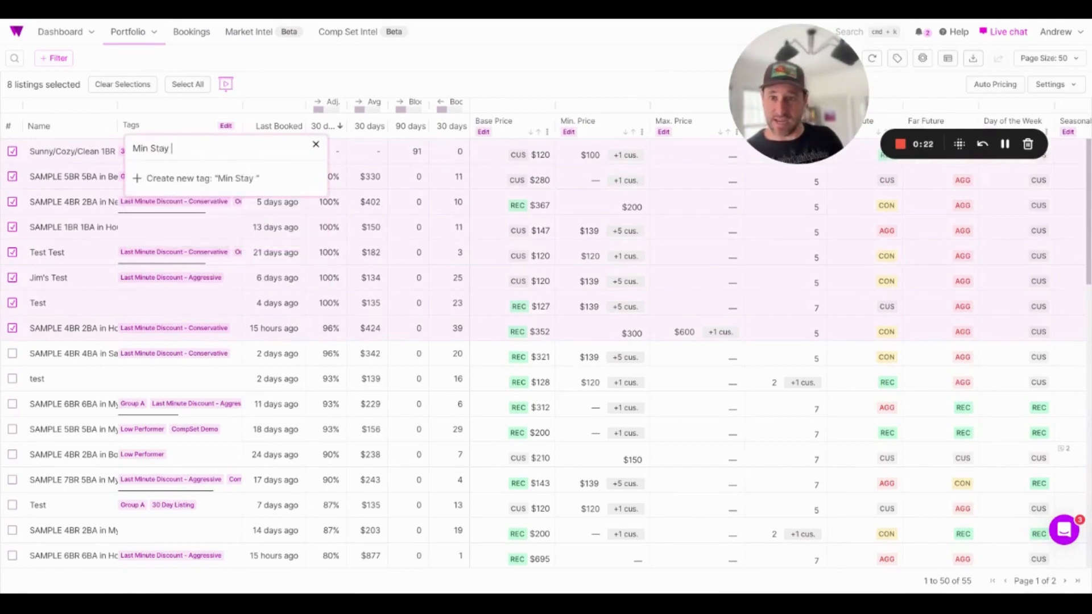
text(5 D)
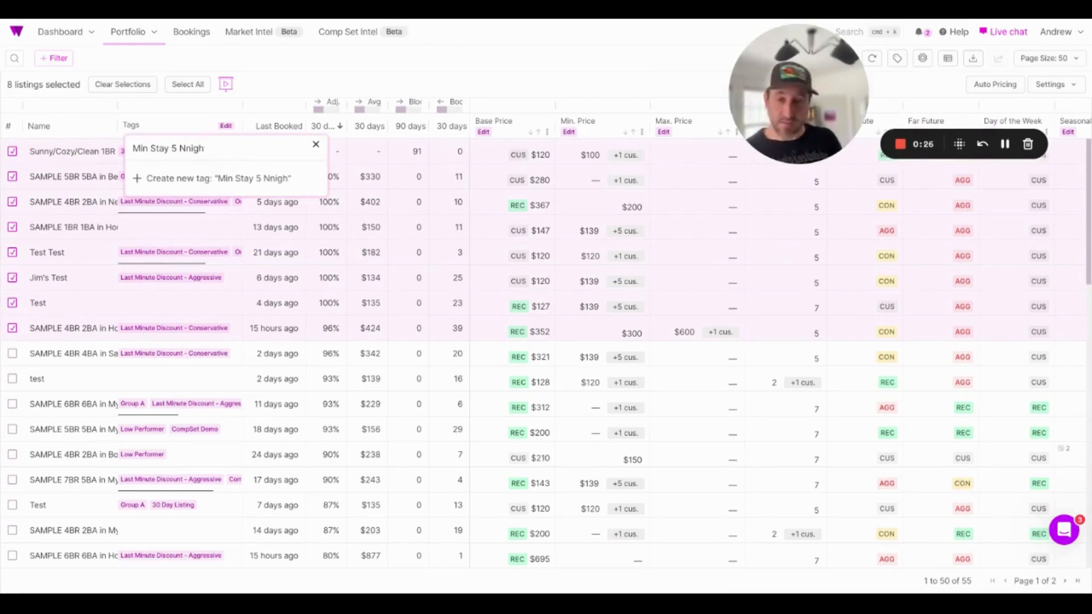
text(Night)
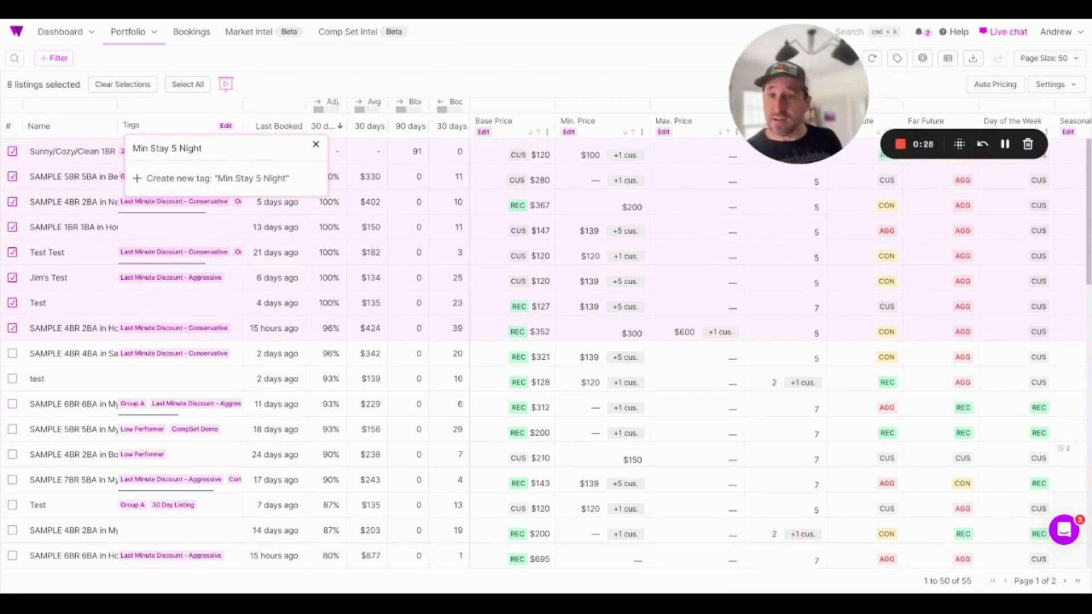
click(216, 178)
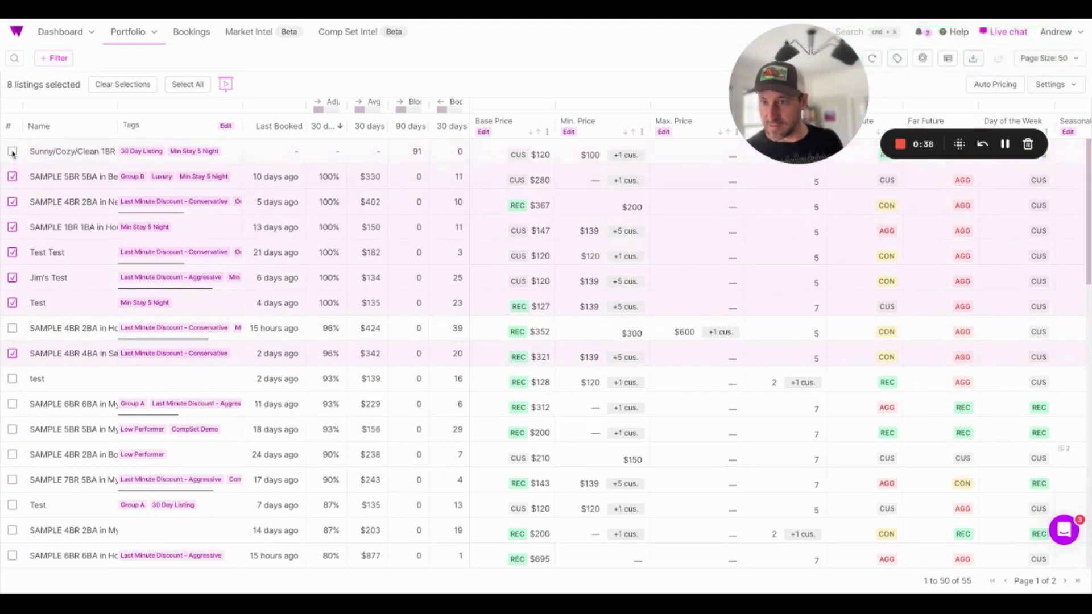
Select eight other listings, including 4BR Houston and 4BR San Francisco, and enter tag 'Min Stay 7 Night'.
click(121, 84)
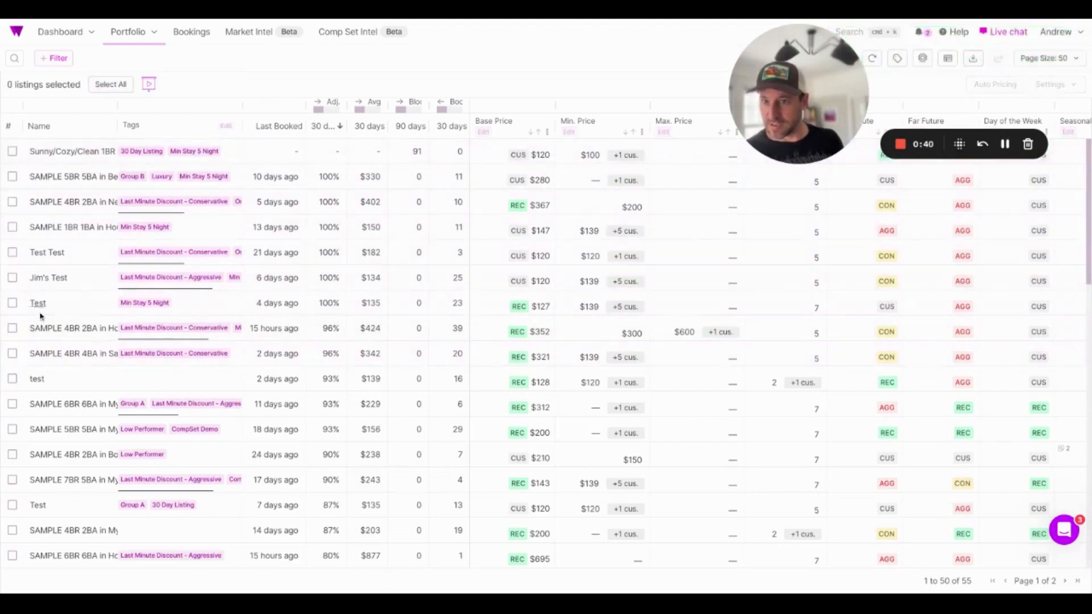
click(12, 328)
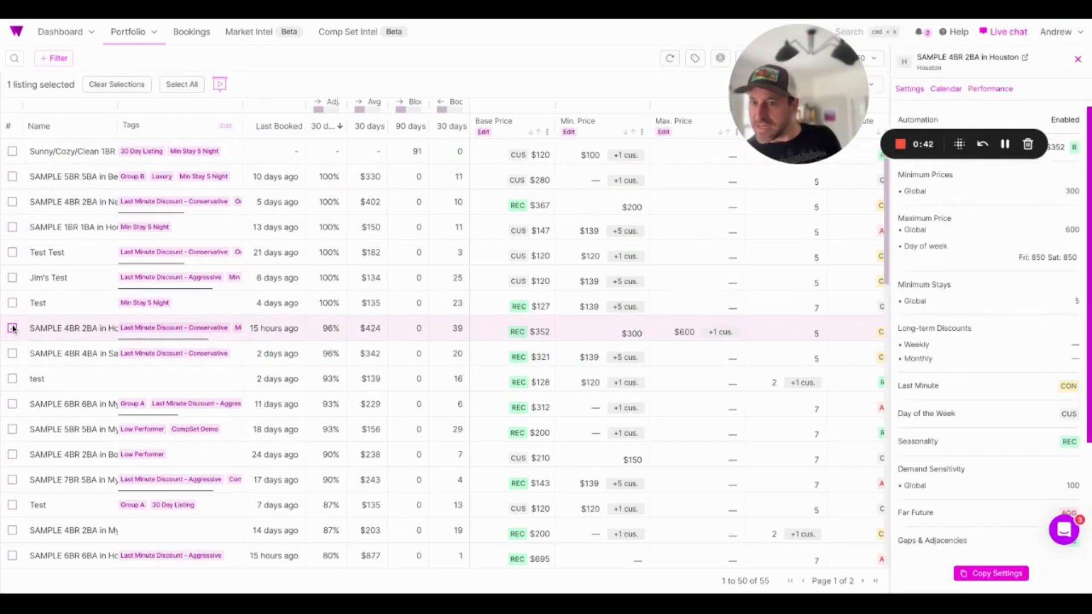
click(12, 353)
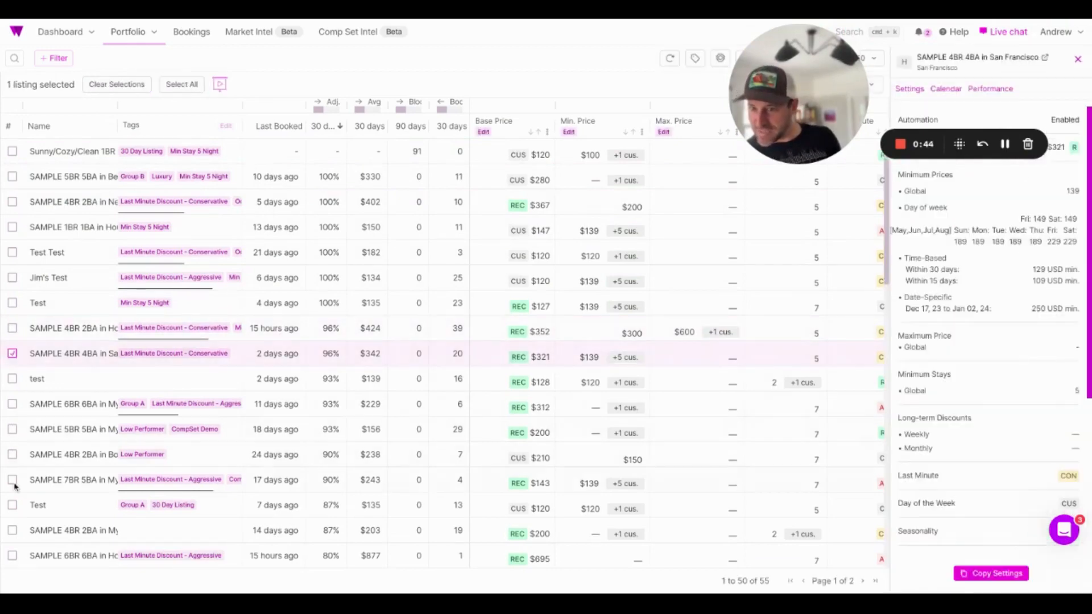
click(13, 530)
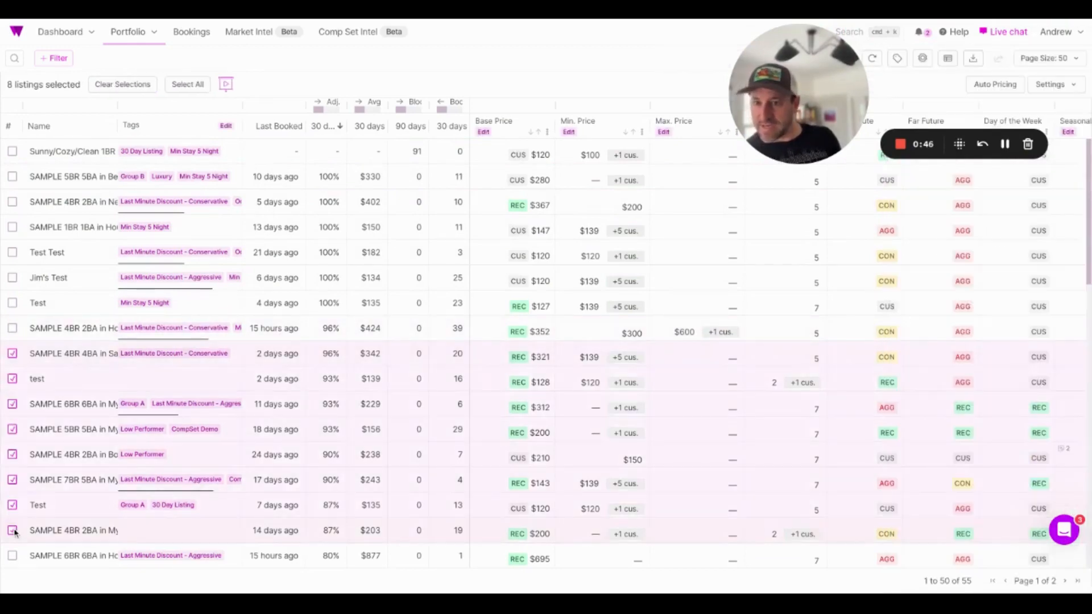
click(225, 127)
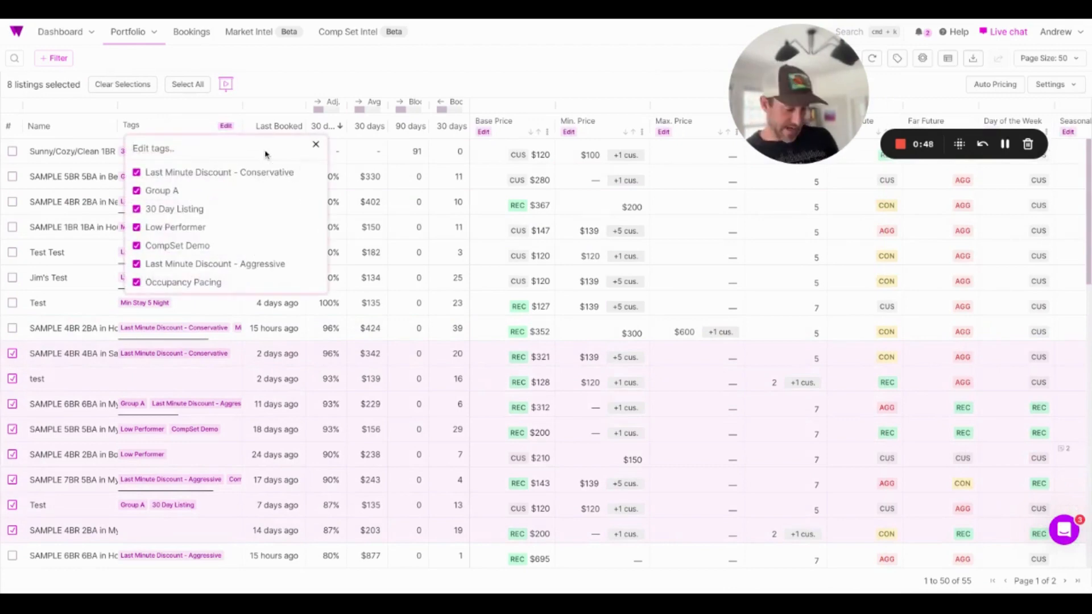
text(Min Stay)
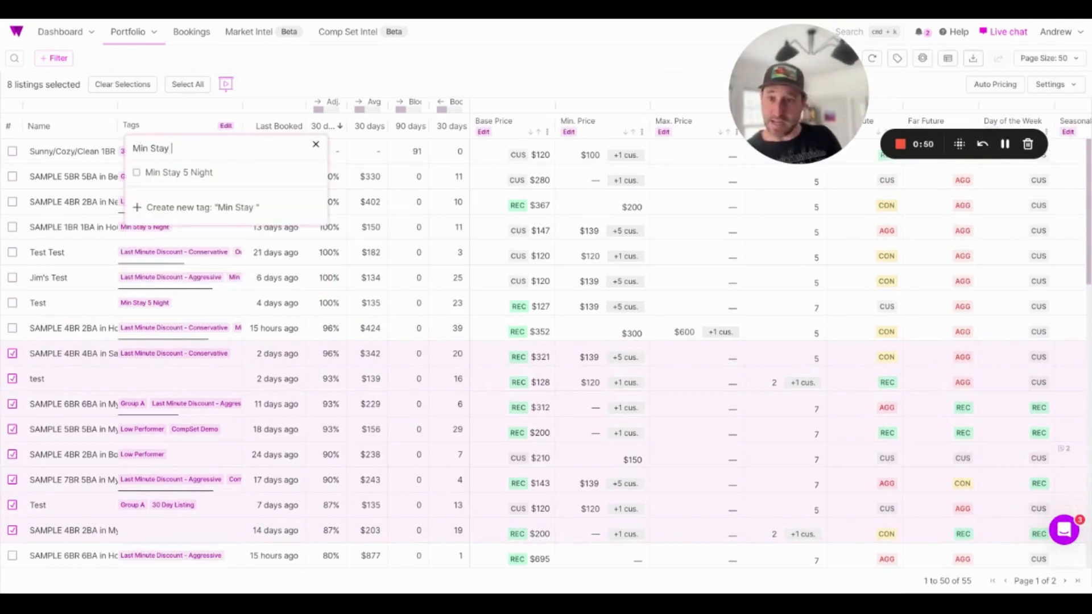
text(7 Night)
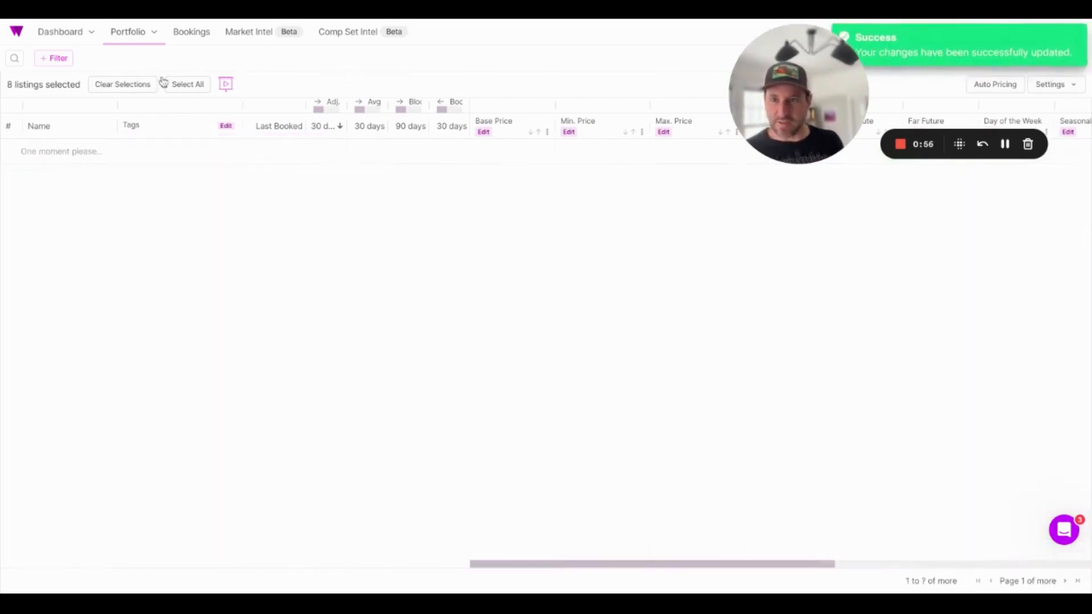
Filter by tag Min Stay 5 Night, select all, and replace their minimum stays with 5 nights.
click(54, 58)
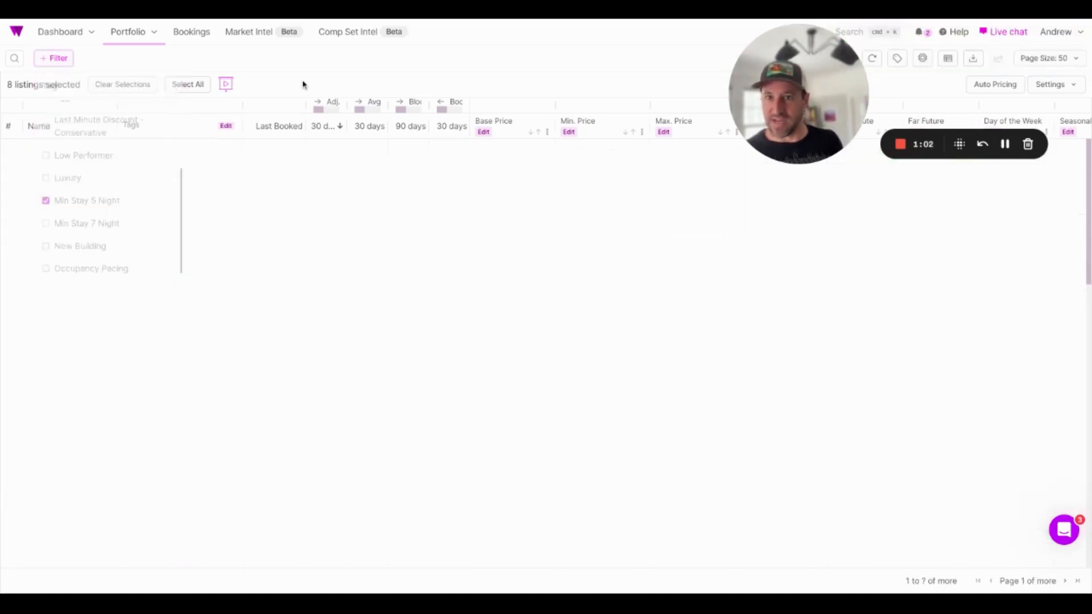
click(86, 201)
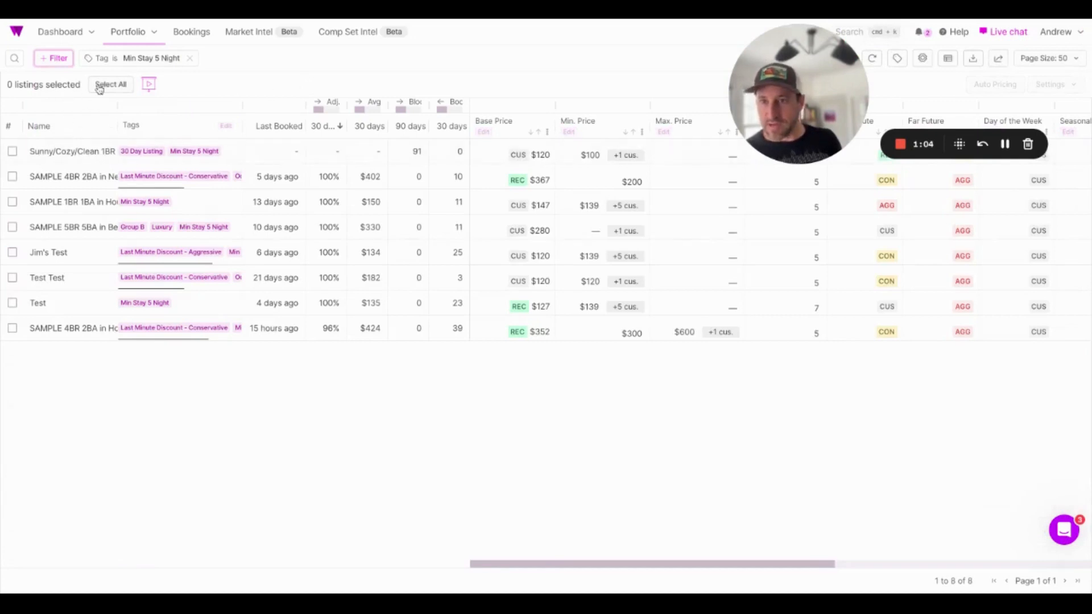
click(111, 84)
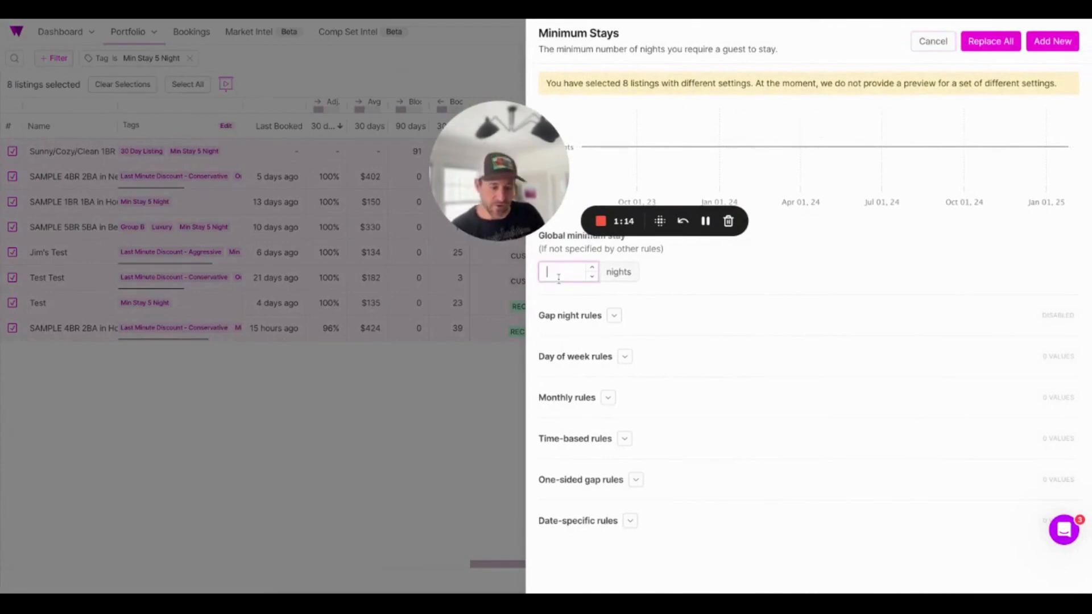
text(5)
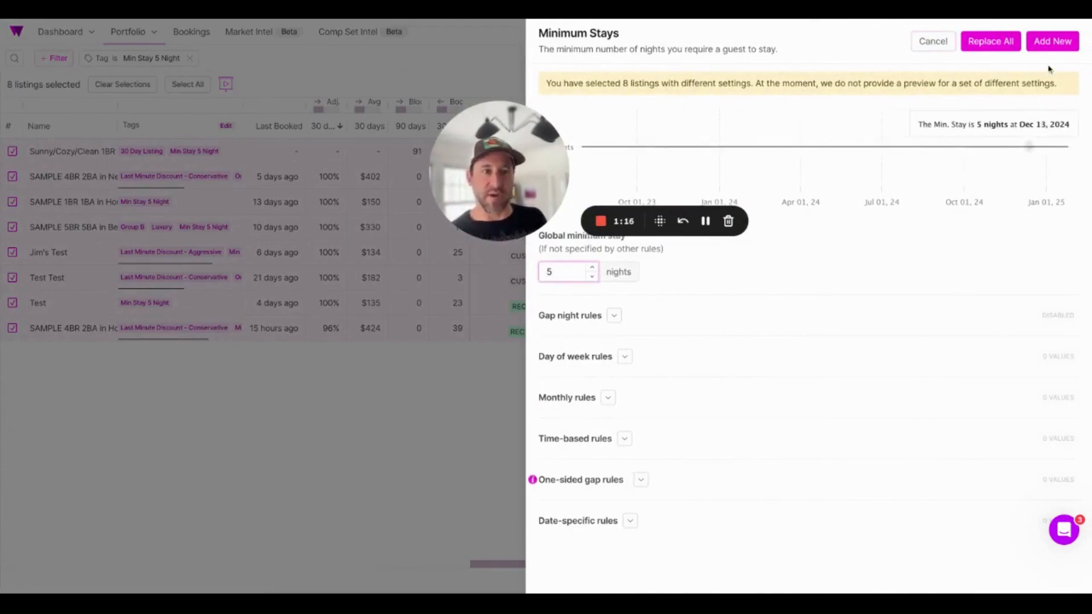
mouse_move(990, 41)
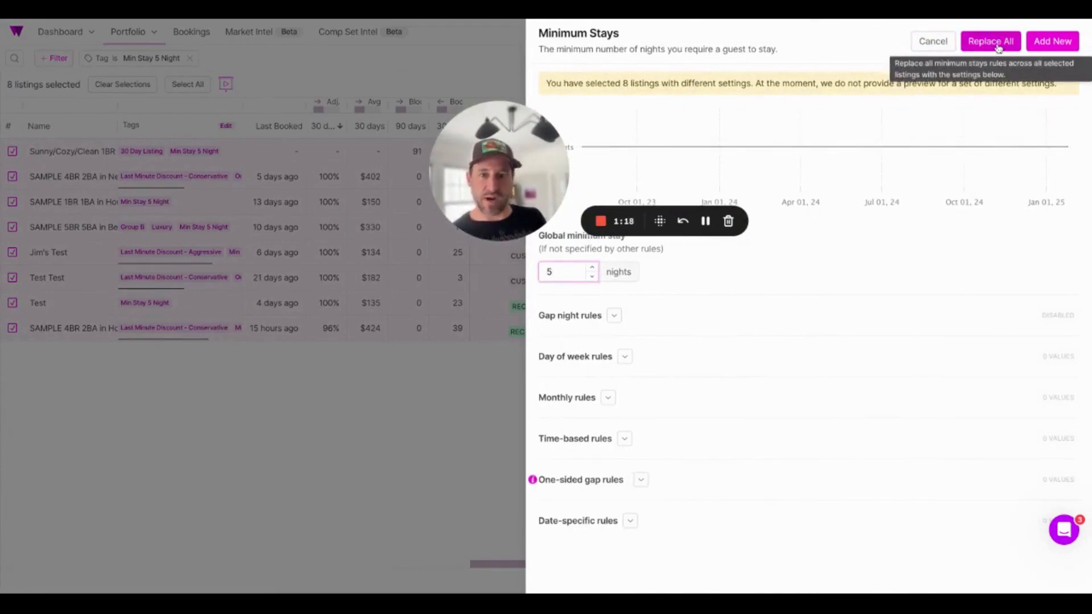
mouse_move(661, 121)
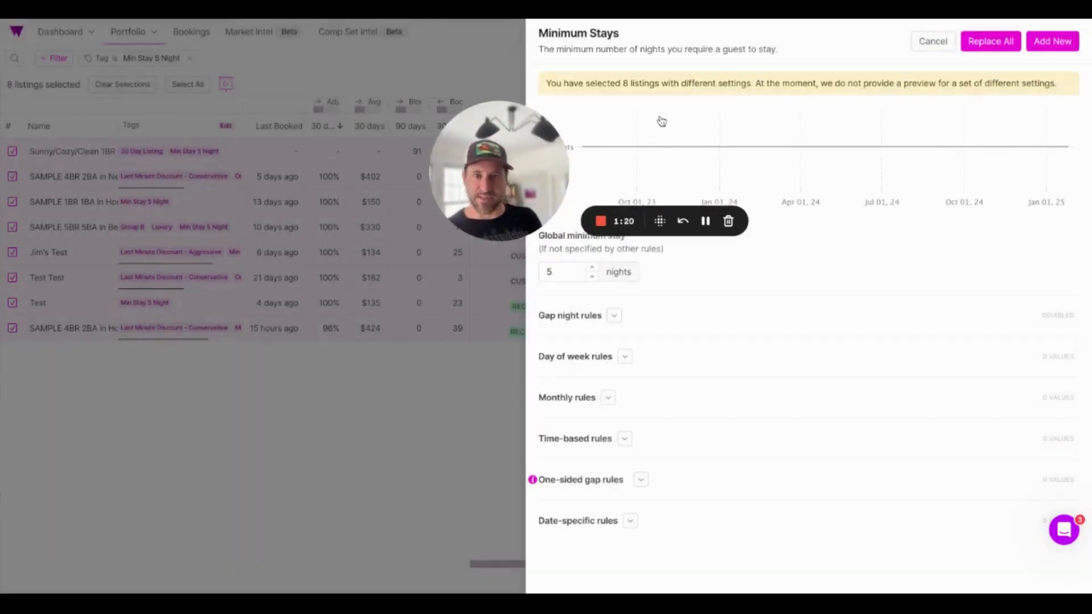
click(990, 41)
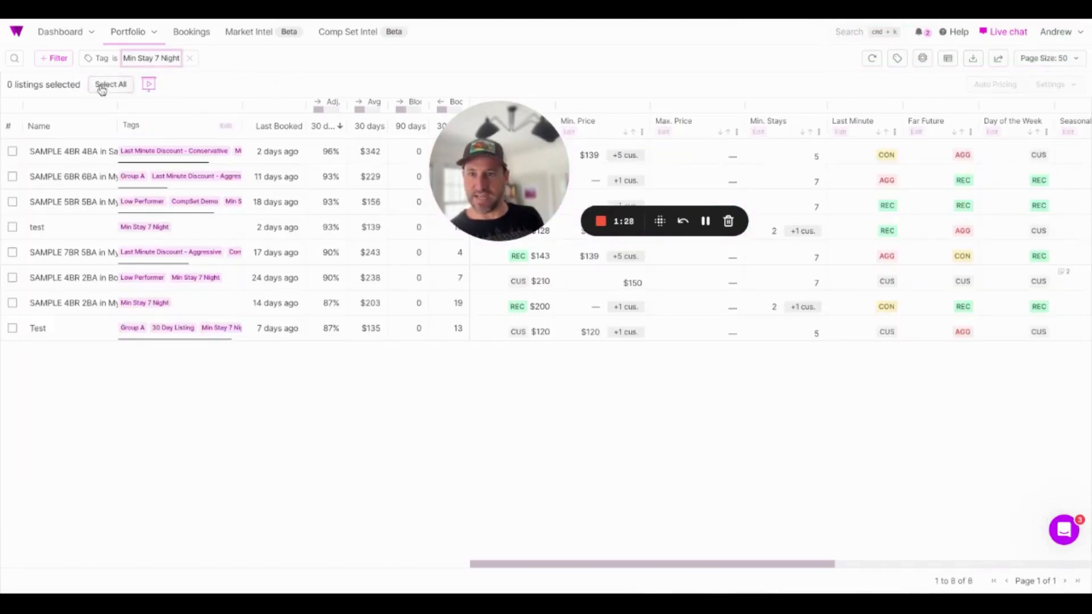
Select all Min Stay 7 Night listings and confirm replacing their minimum stays with 7 nights.
click(111, 84)
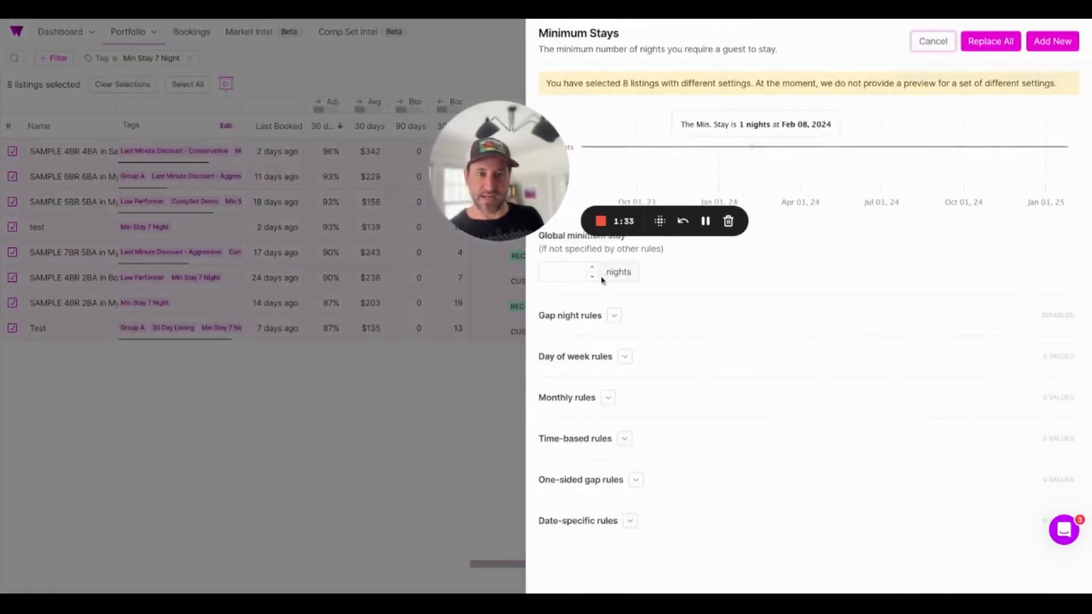
text(7)
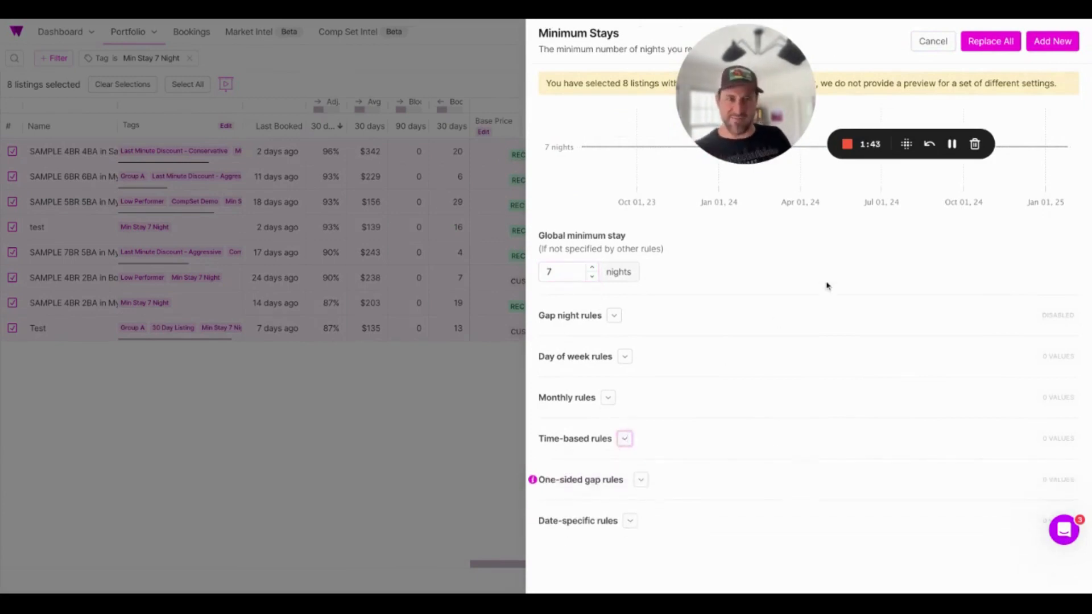
click(990, 41)
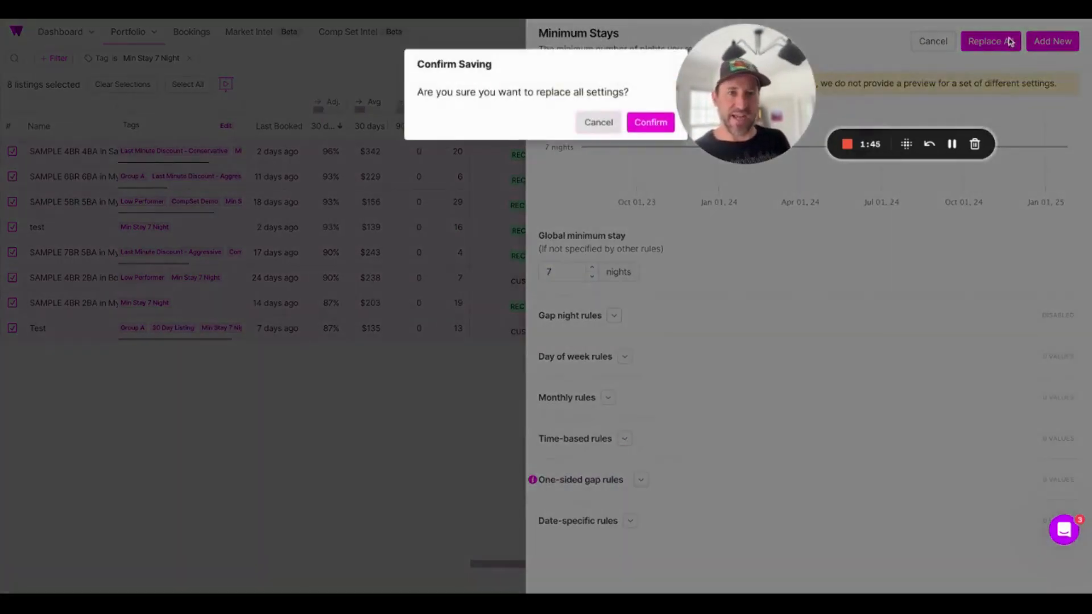
click(649, 122)
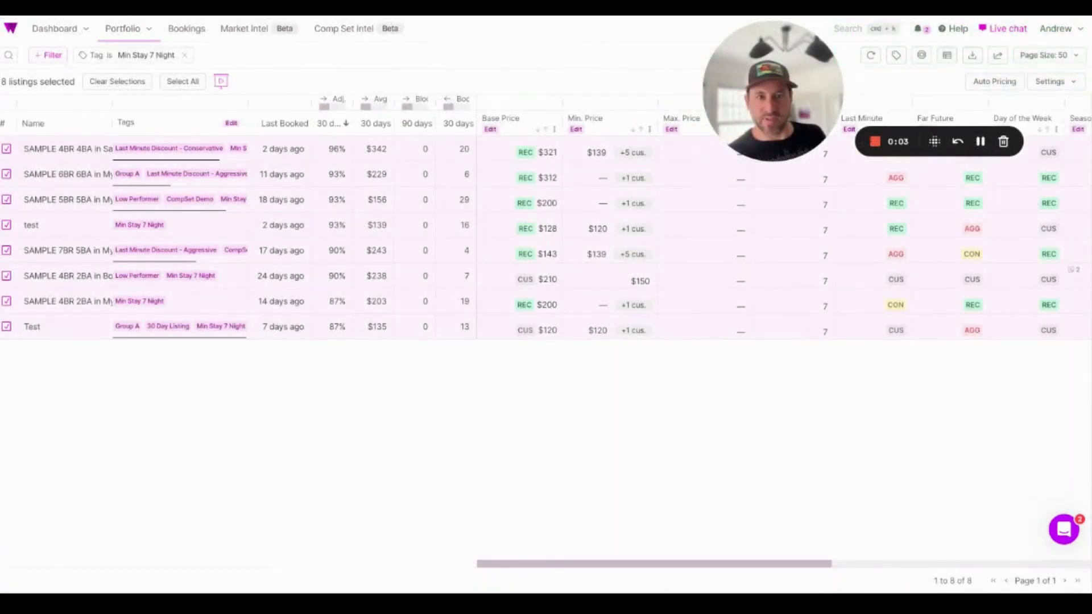
click(186, 28)
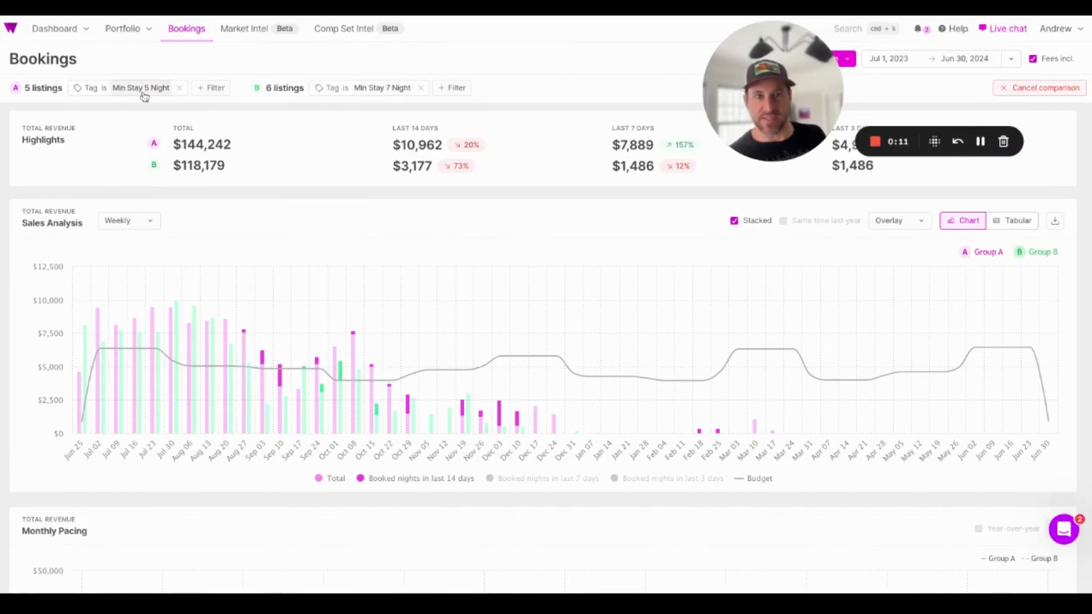
Review group B's tags, switch the Sales Analysis chart to Monthly, and hide the total revenue bars.
click(140, 88)
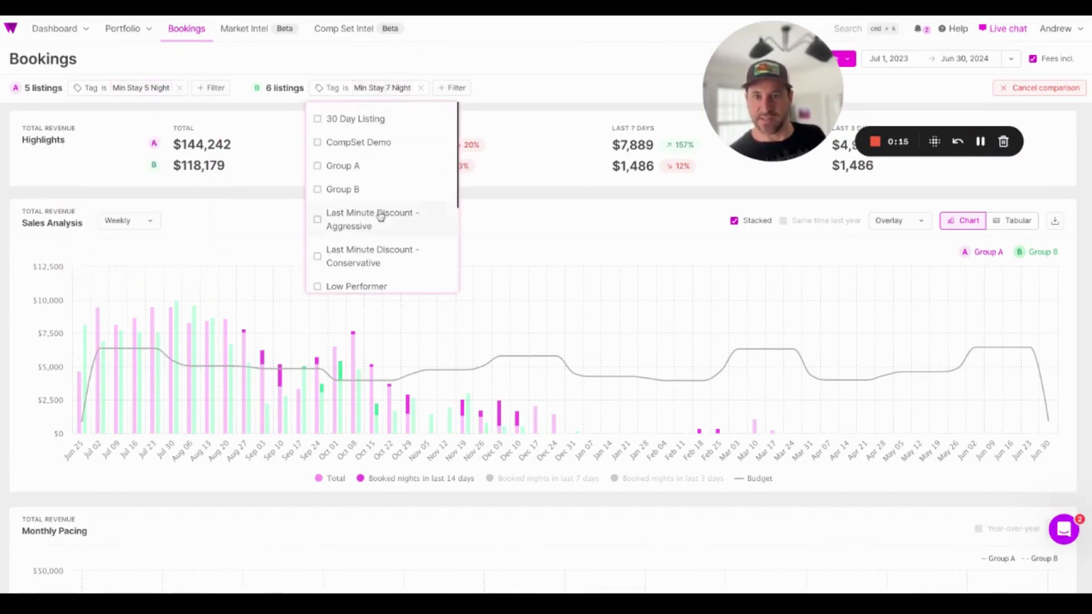
click(129, 220)
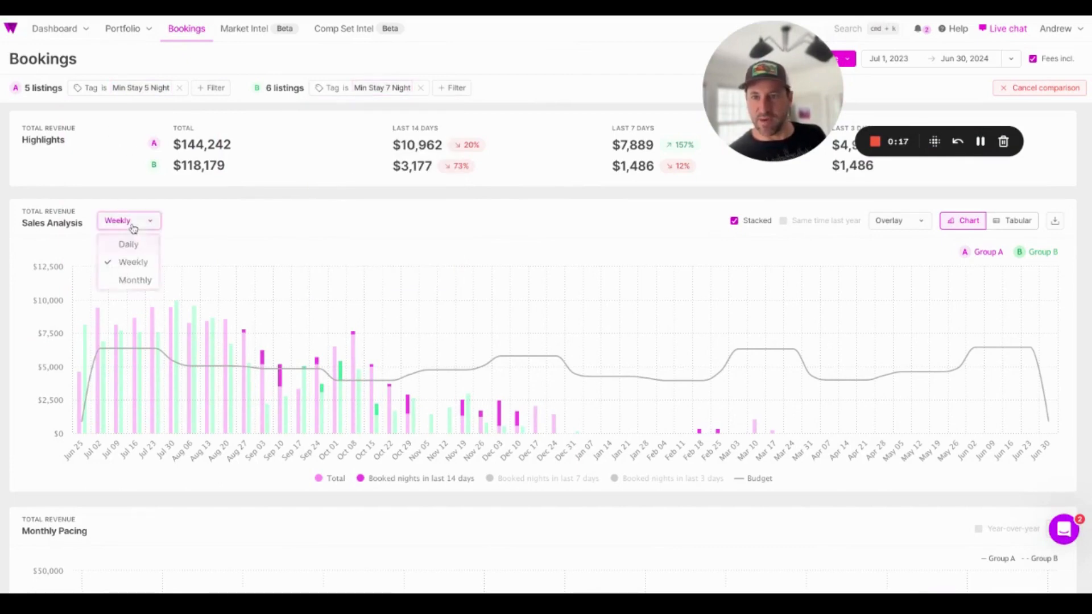
click(136, 280)
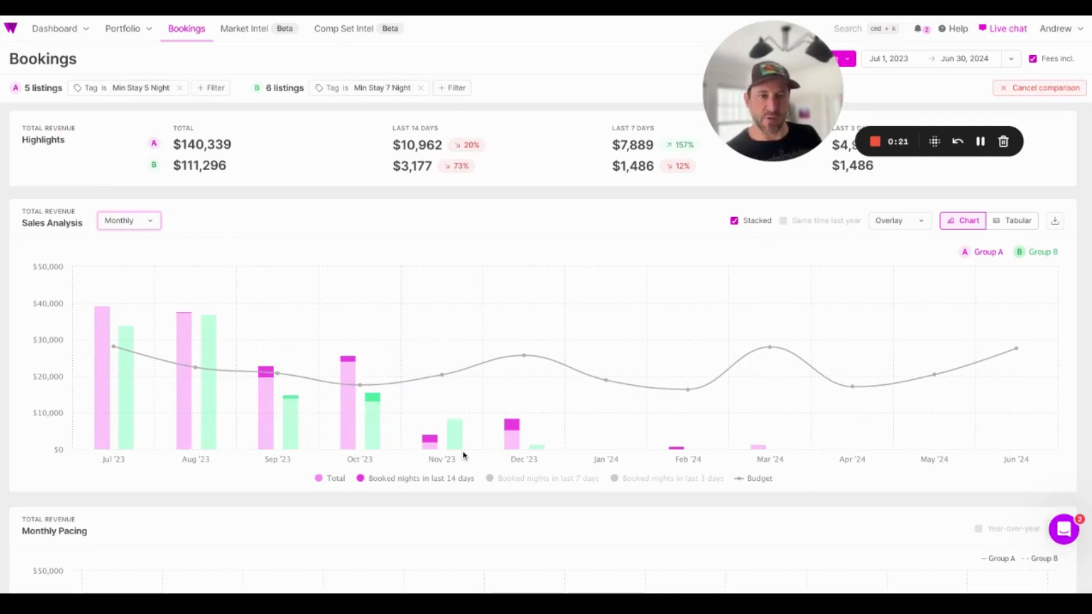
click(547, 479)
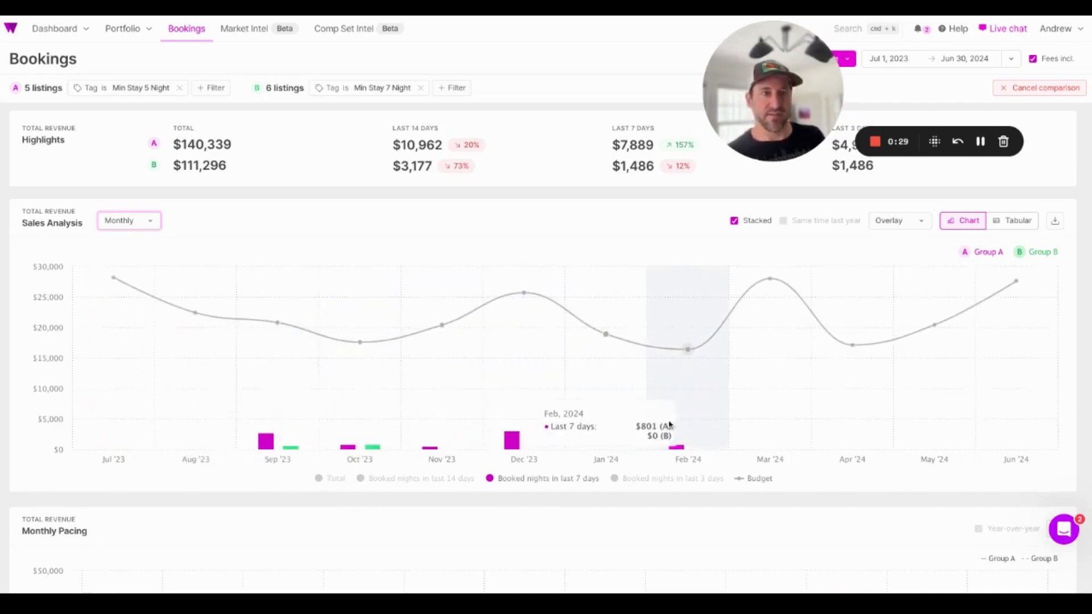
mouse_move(277, 444)
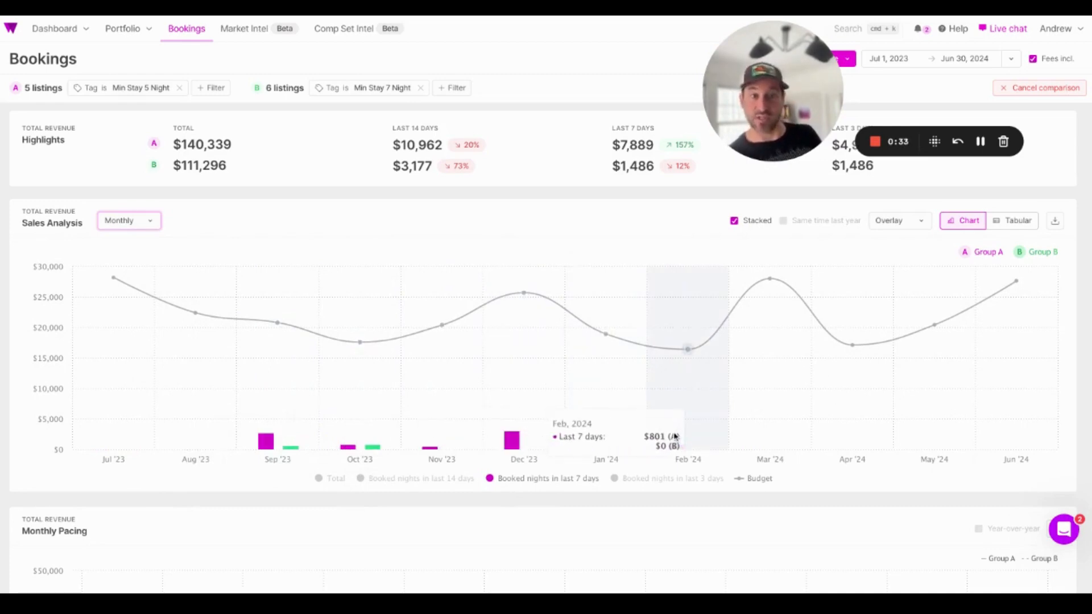
mouse_move(651, 111)
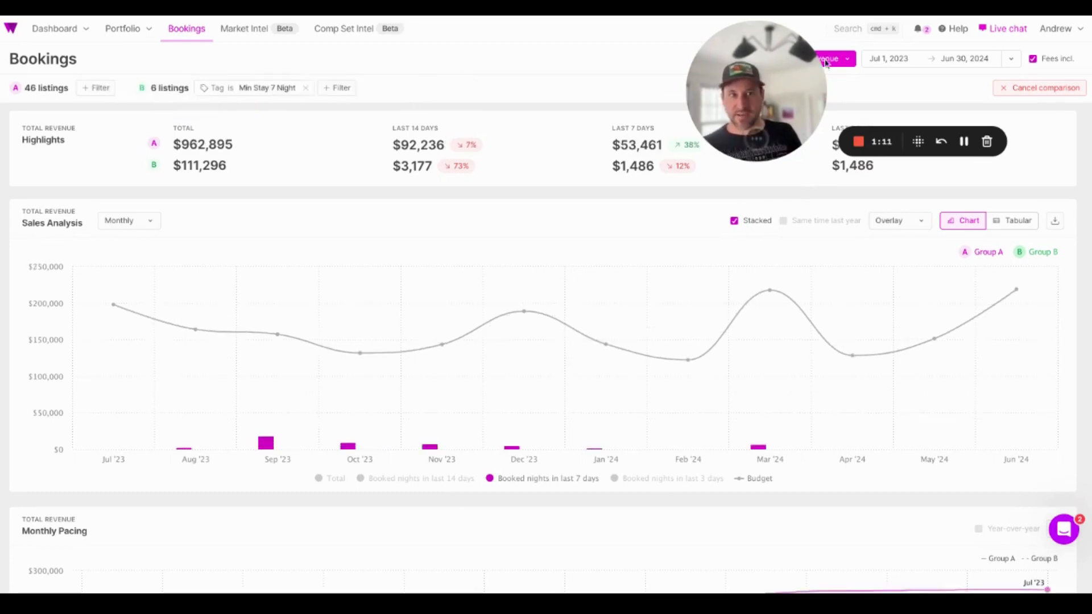
Cancel the group comparison and turn the Total revenue bars back on in the legend.
click(1037, 87)
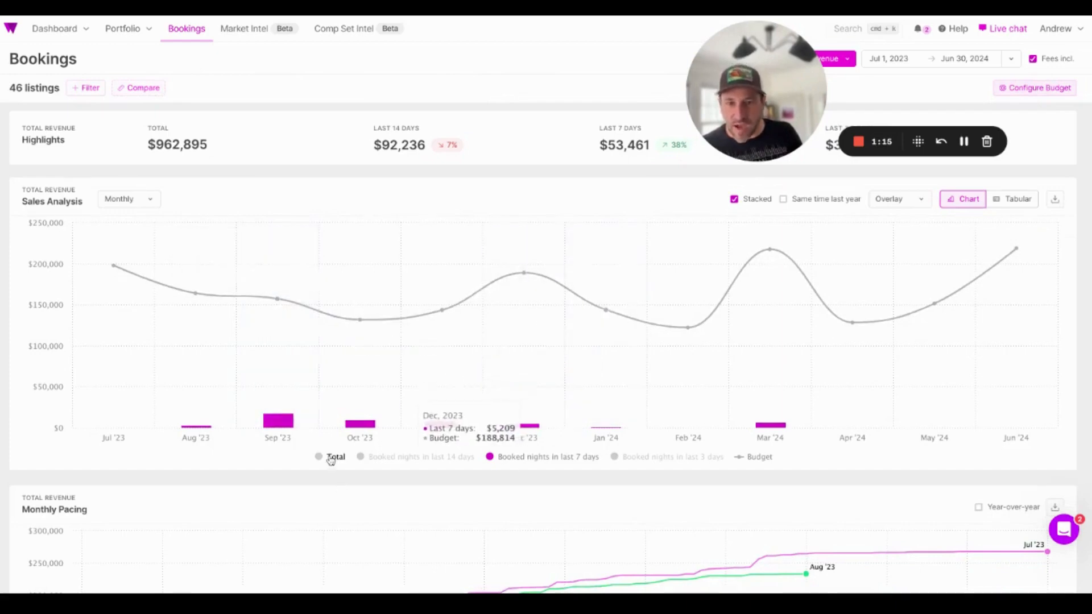
click(319, 457)
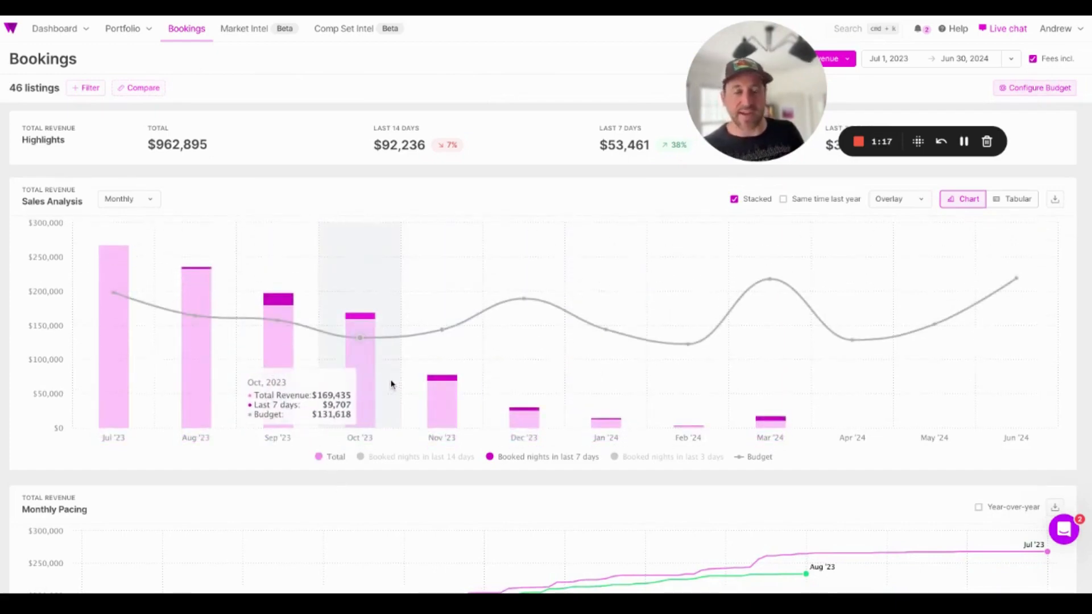